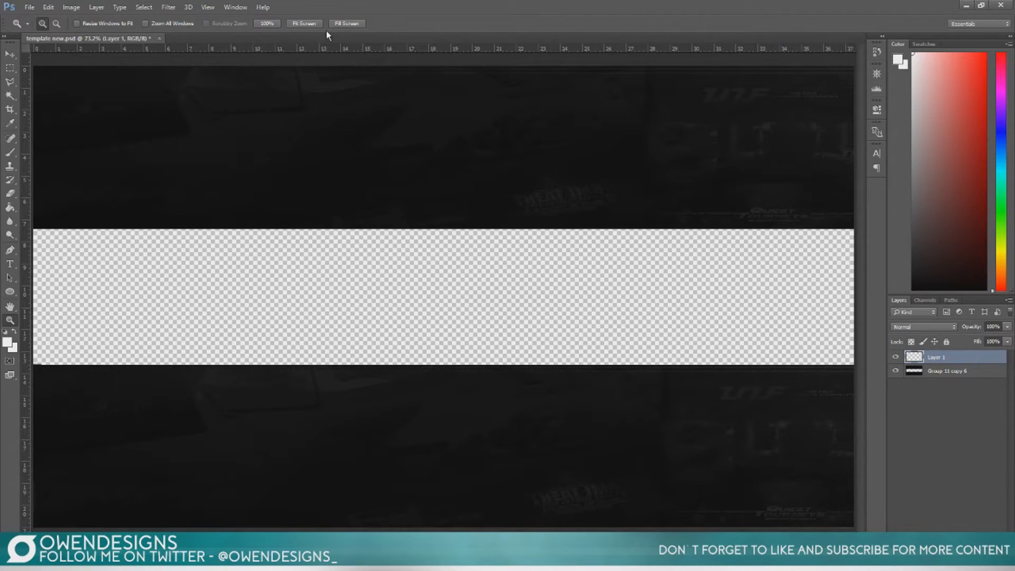
{"action": "mouse_move", "coordinate": [385, 10]}
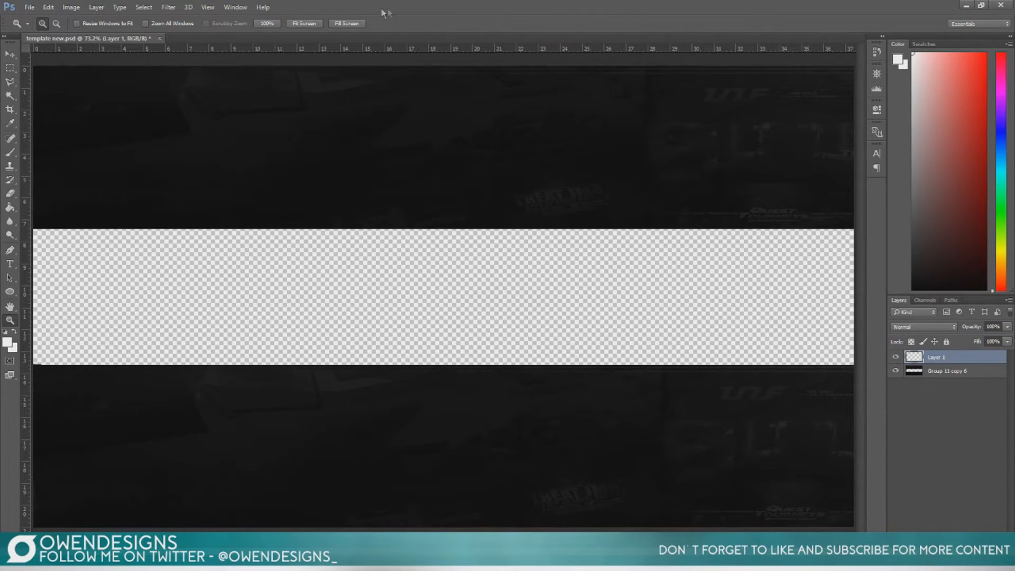
{"action": "mouse_move", "coordinate": [460, 28]}
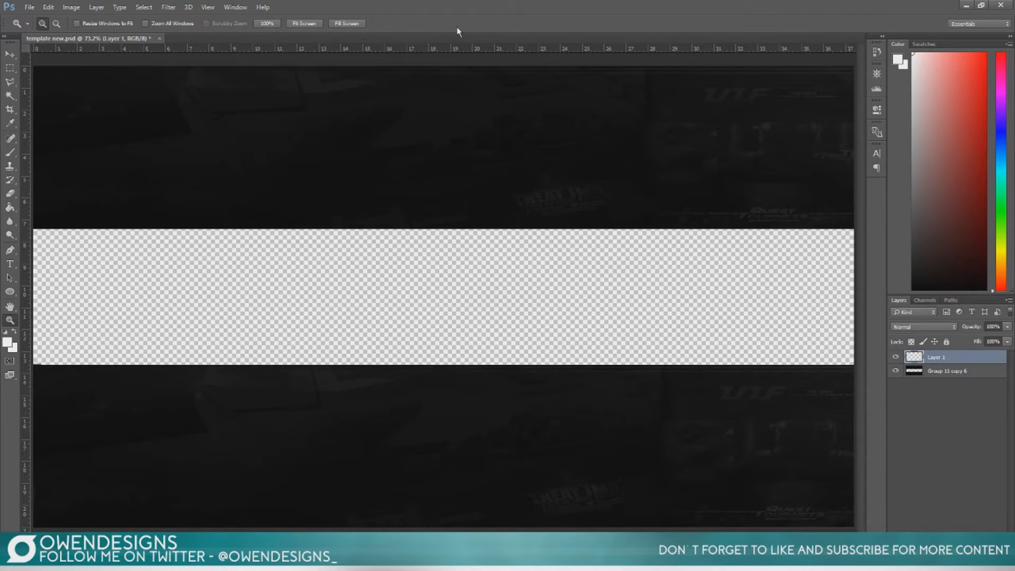
{"action": "mouse_move", "coordinate": [451, 13]}
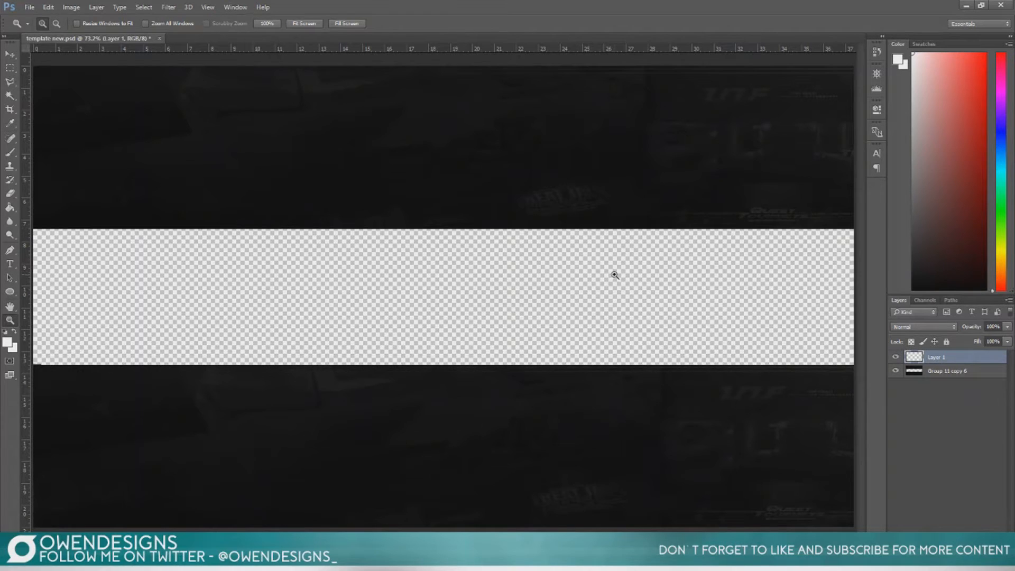
{"action": "mouse_move", "coordinate": [429, 296]}
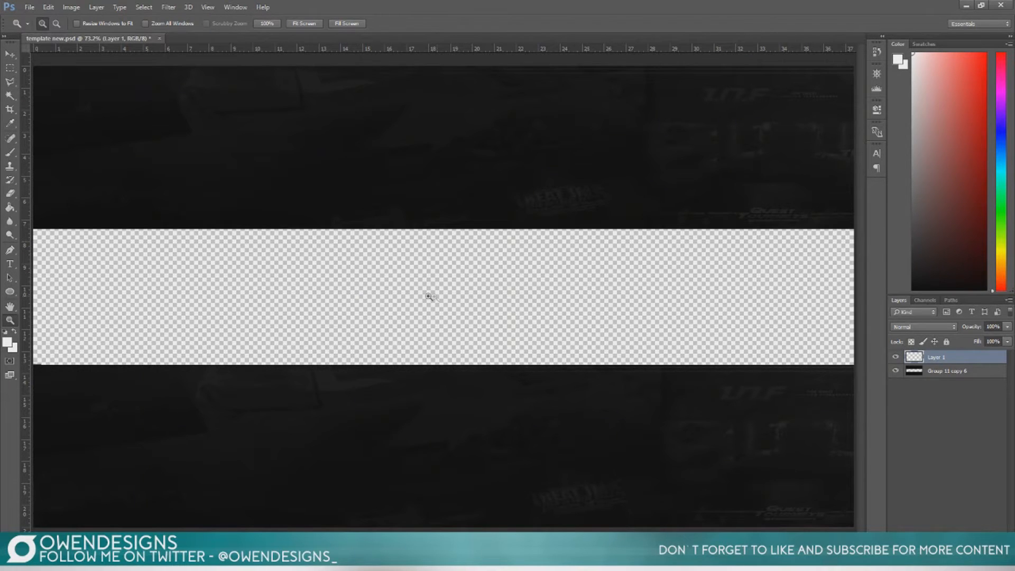
{"action": "mouse_move", "coordinate": [739, 343]}
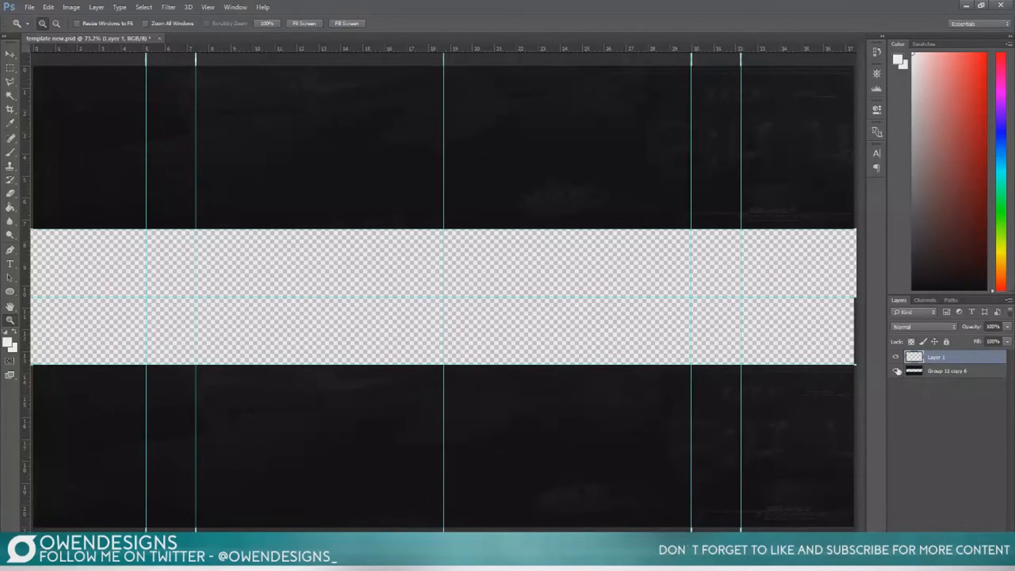
{"action": "mouse_move", "coordinate": [896, 371]}
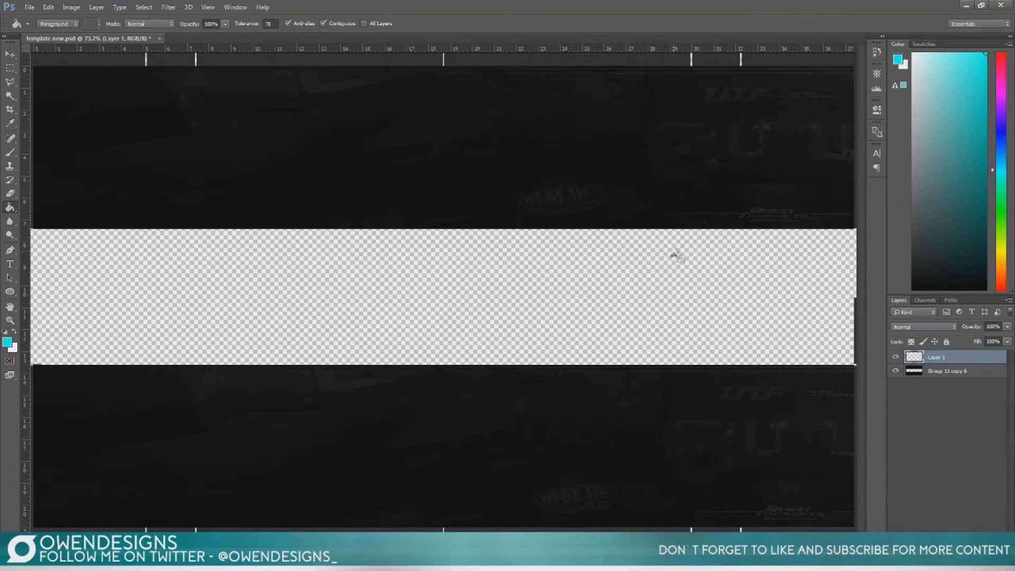
Add a new empty layer for the turquoise fill and move it below the template group
{"action": "left_click", "coordinate": [676, 258]}
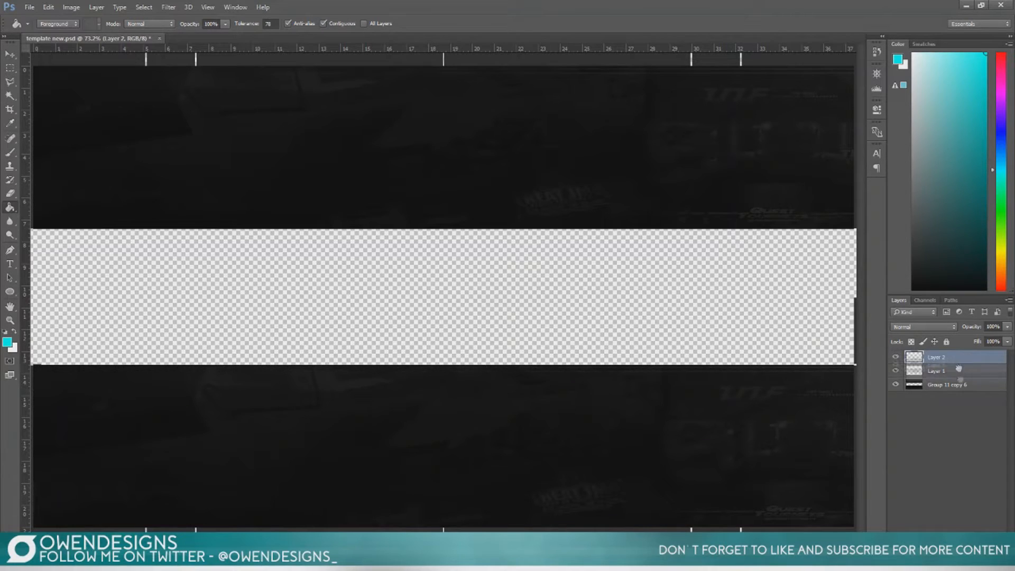
{"action": "left_click_drag", "start_coordinate": [936, 357], "coordinate": [936, 384]}
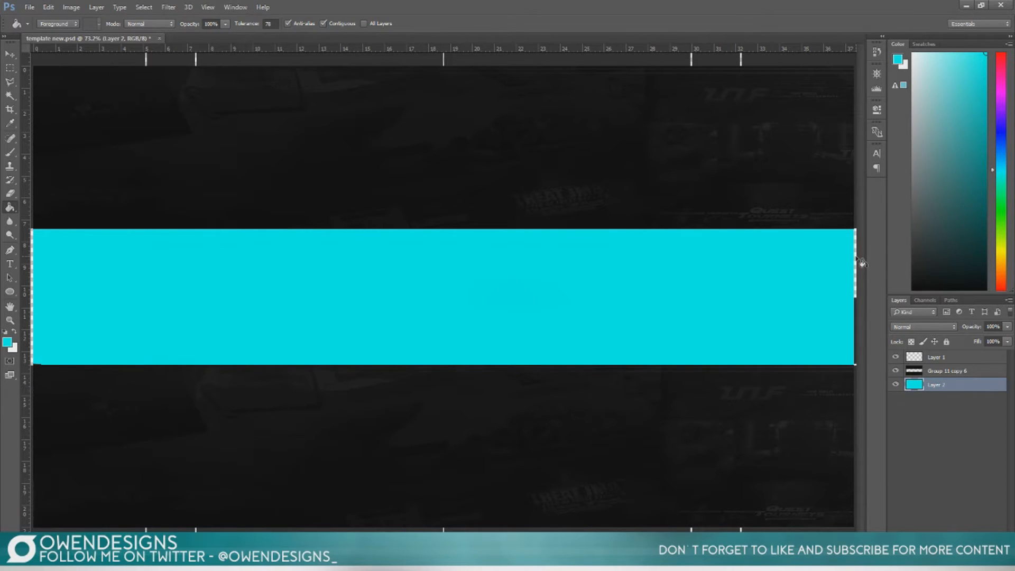
{"action": "mouse_move", "coordinate": [825, 305]}
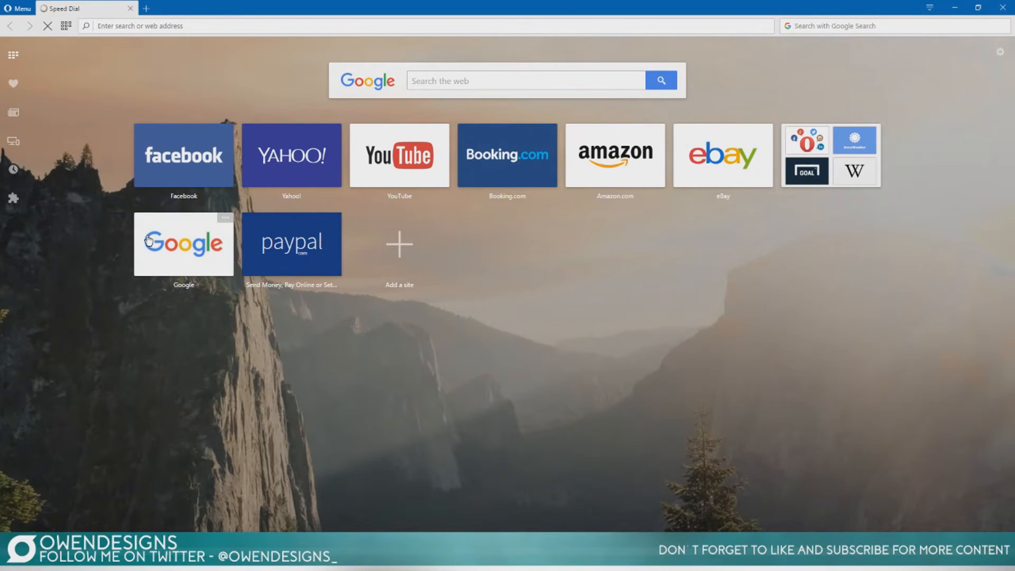
Open Google, switch to Images and search for 'background'
{"action": "left_click", "coordinate": [183, 245]}
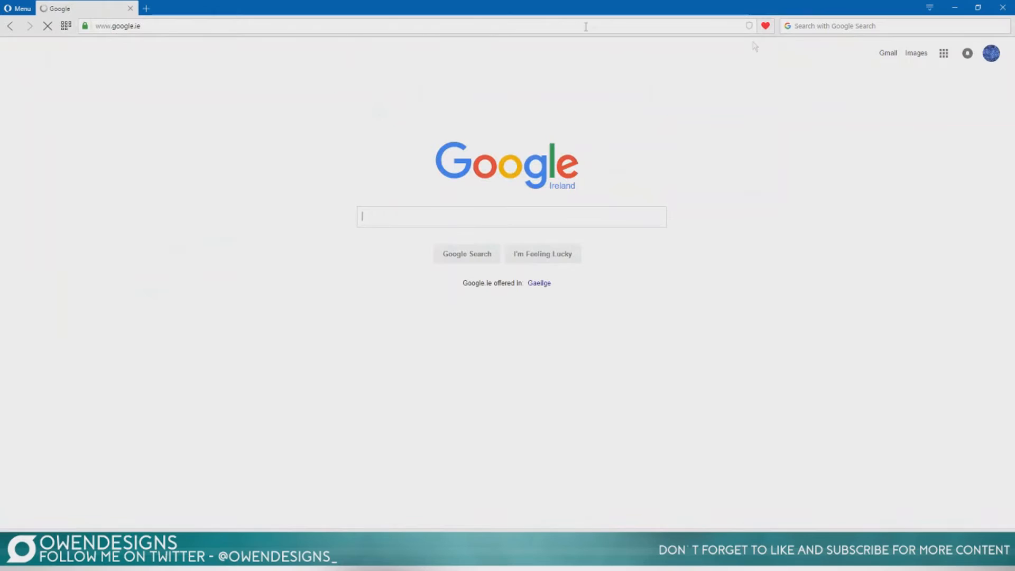
{"action": "left_click", "coordinate": [916, 53]}
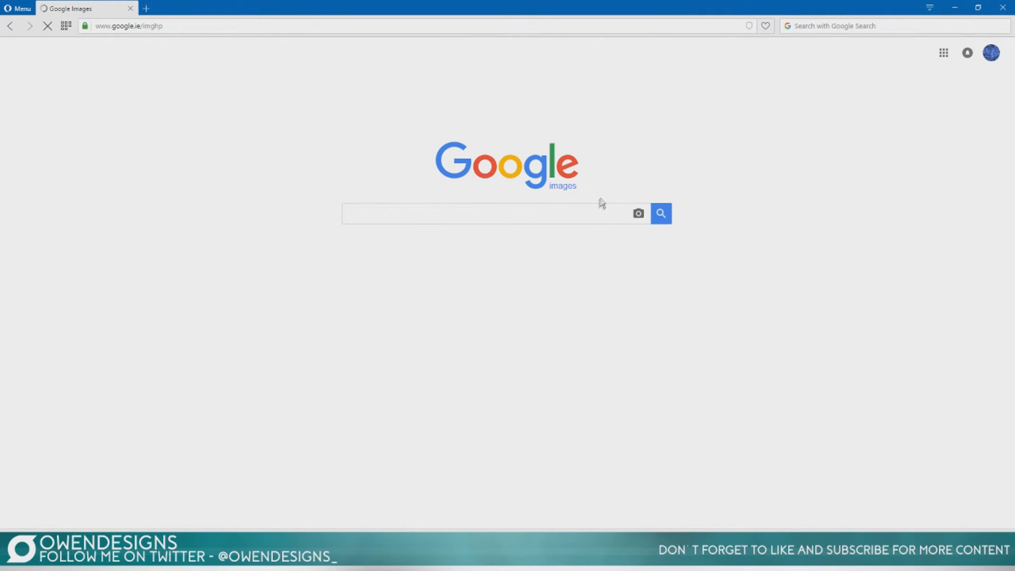
{"action": "type", "text": "b"}
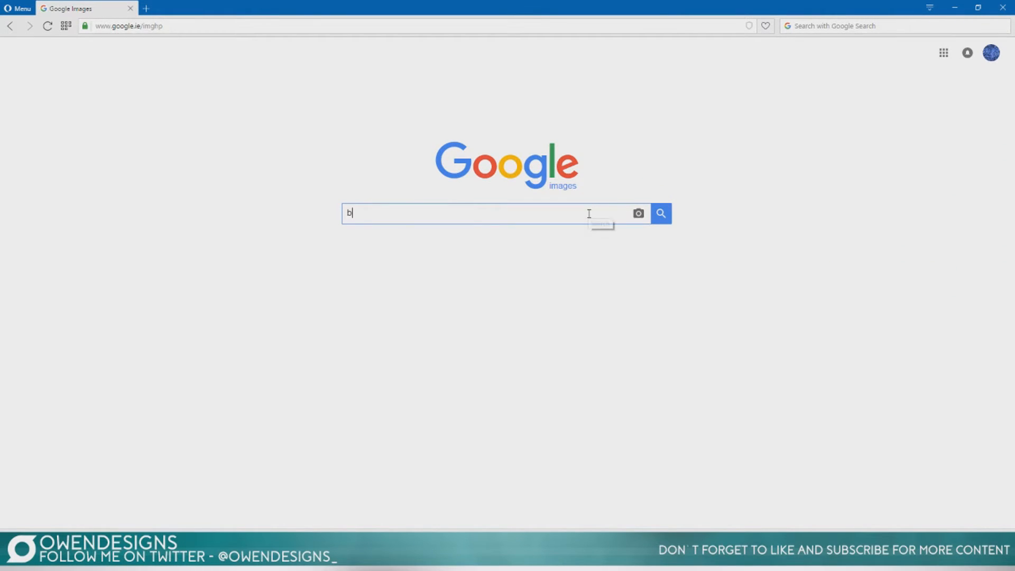
{"action": "type", "text": "ackground"}
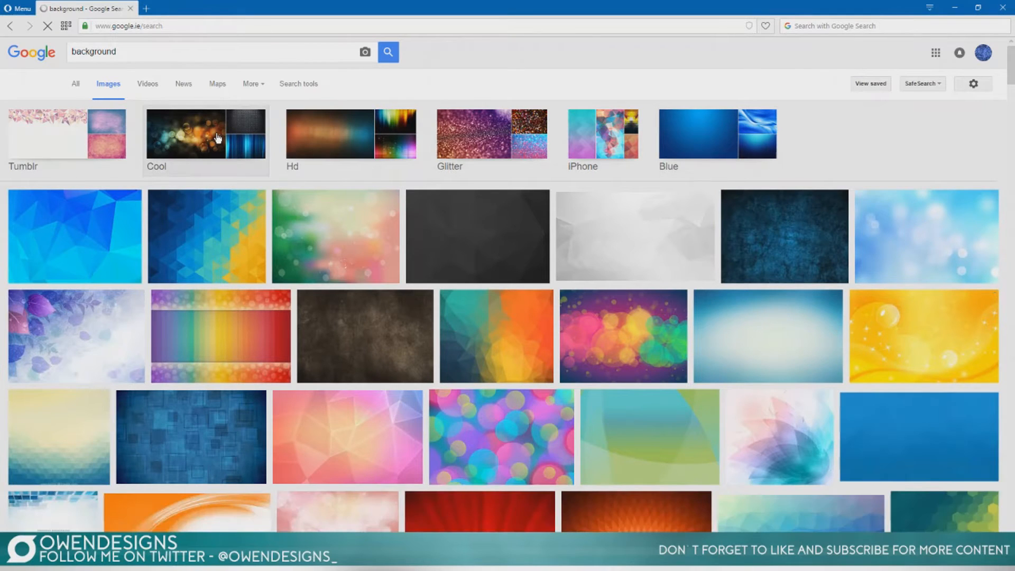
Filter to 'Cool' results, open the turquoise circular tech background full-size and copy it
{"action": "left_click", "coordinate": [206, 132]}
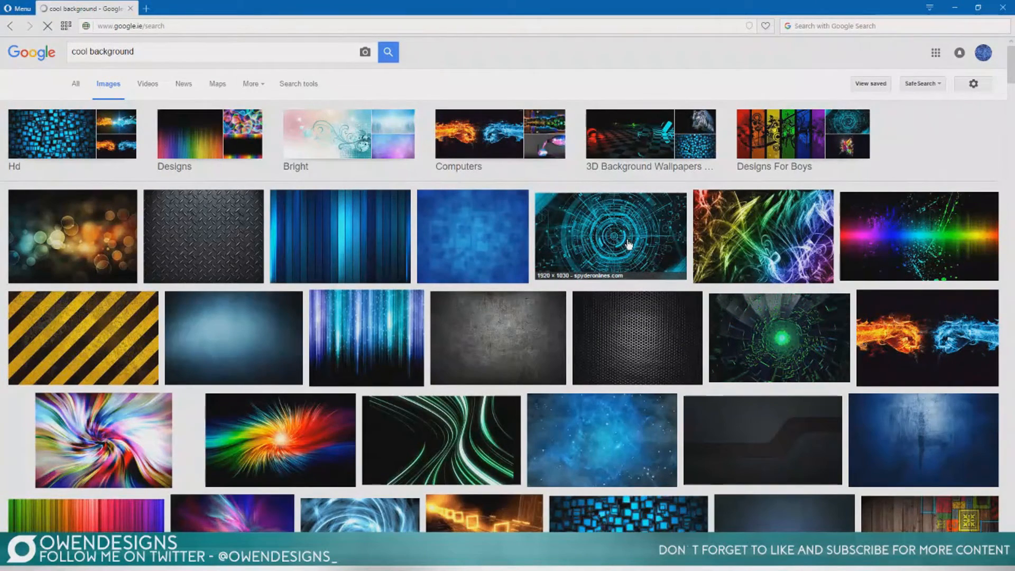
{"action": "left_click", "coordinate": [609, 241]}
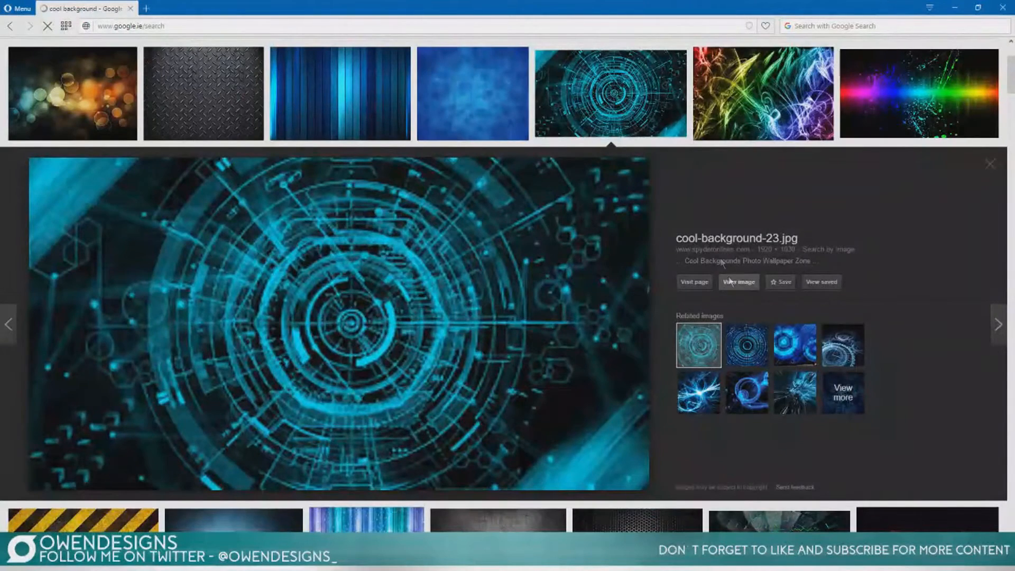
{"action": "left_click", "coordinate": [738, 282]}
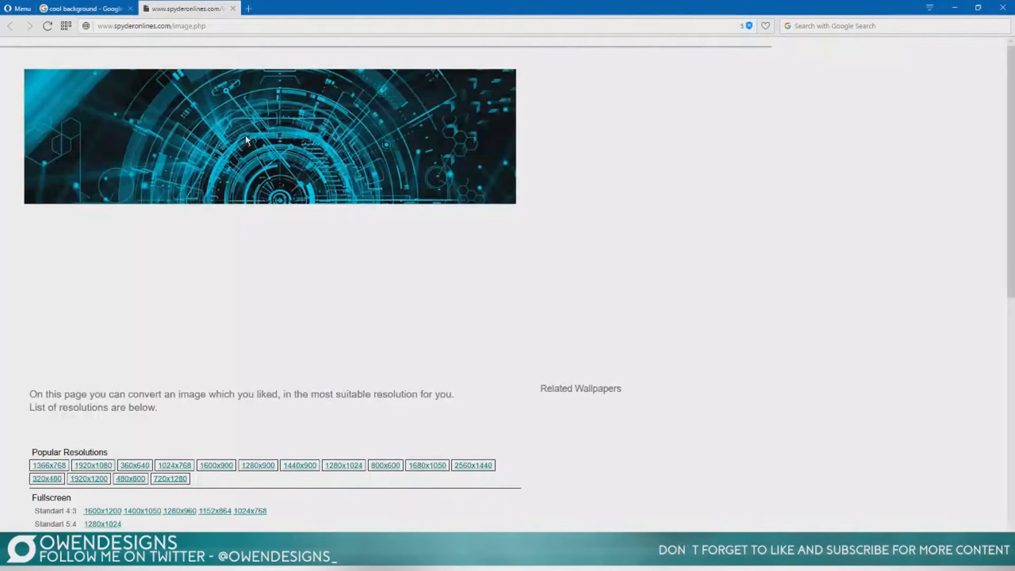
{"action": "right_click", "coordinate": [247, 139]}
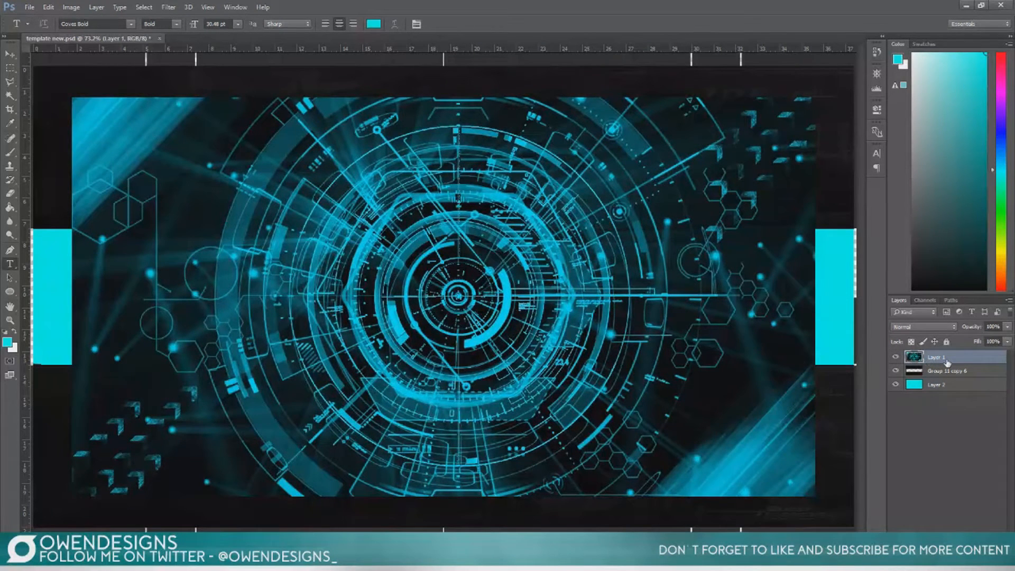
Move the tech image layer to the bottom, hide the turquoise fill and scale the image over the banner
{"action": "left_click_drag", "start_coordinate": [952, 357], "coordinate": [952, 385]}
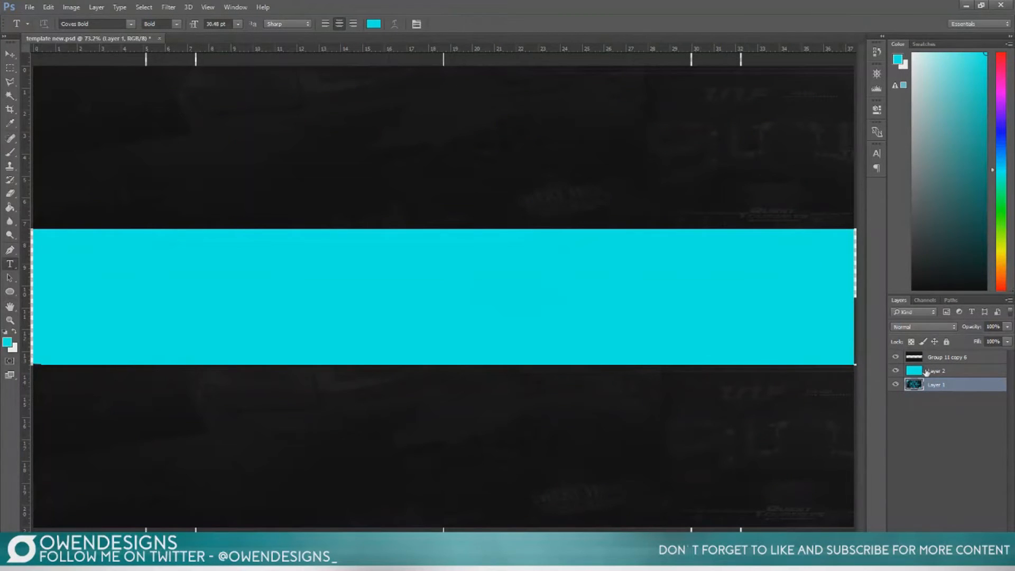
{"action": "left_click", "coordinate": [947, 370]}
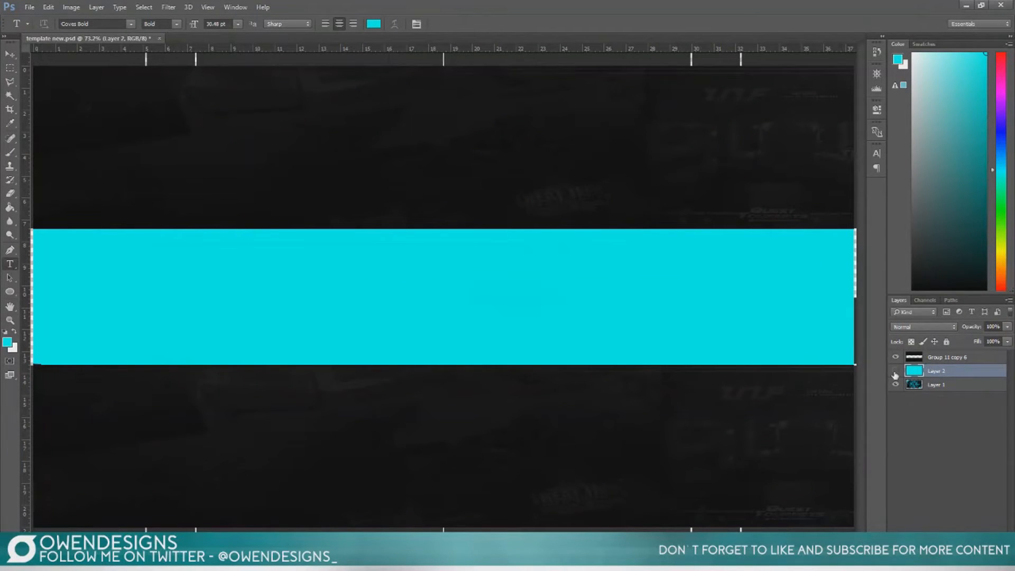
{"action": "left_click", "coordinate": [894, 371]}
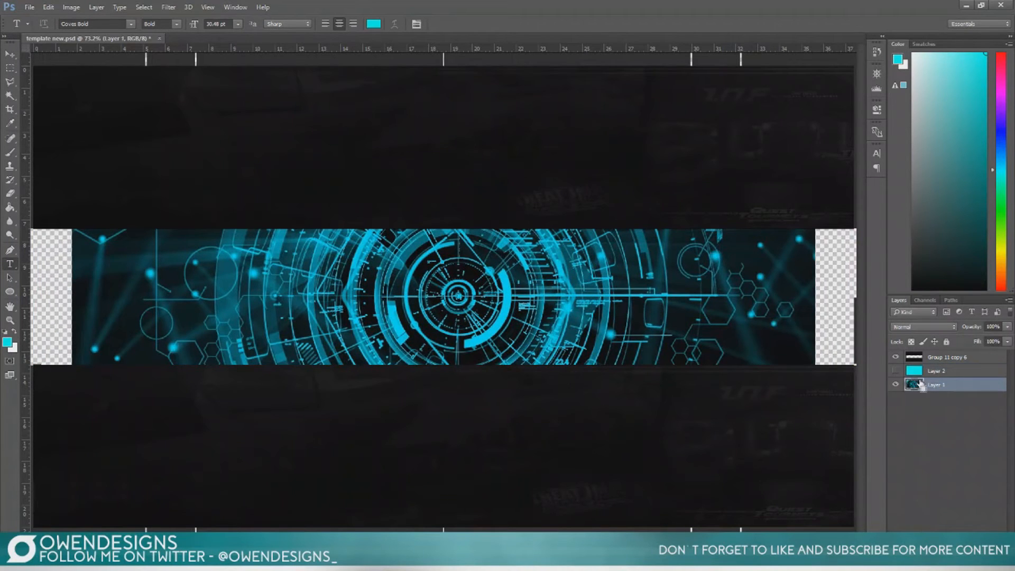
{"action": "mouse_move", "coordinate": [915, 385]}
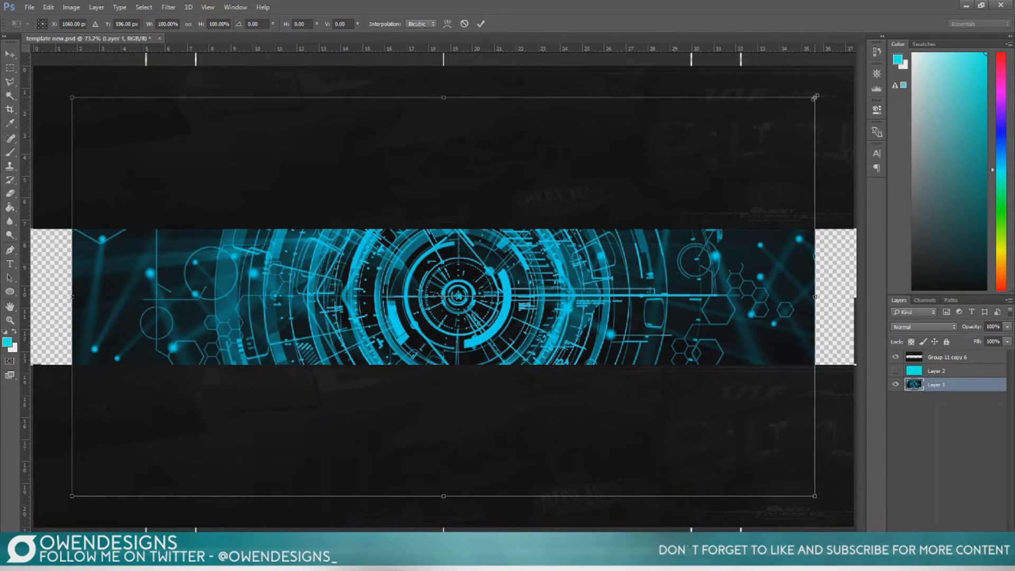
{"action": "left_click_drag", "start_coordinate": [814, 98], "coordinate": [840, 84]}
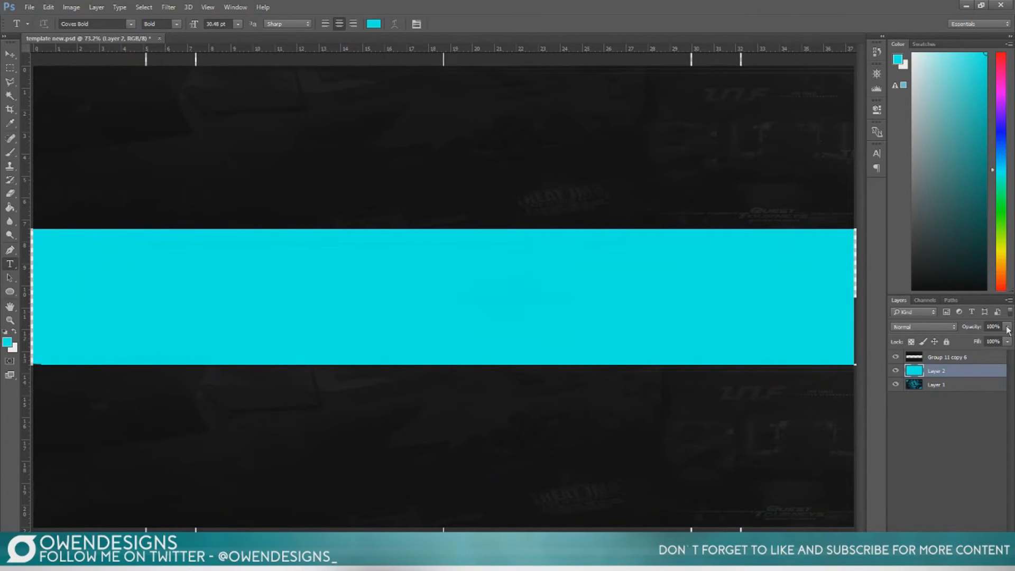
Lower the turquoise fill layer's opacity to 50% so the tech image shows through
{"action": "left_click_drag", "start_coordinate": [1007, 326], "coordinate": [983, 326]}
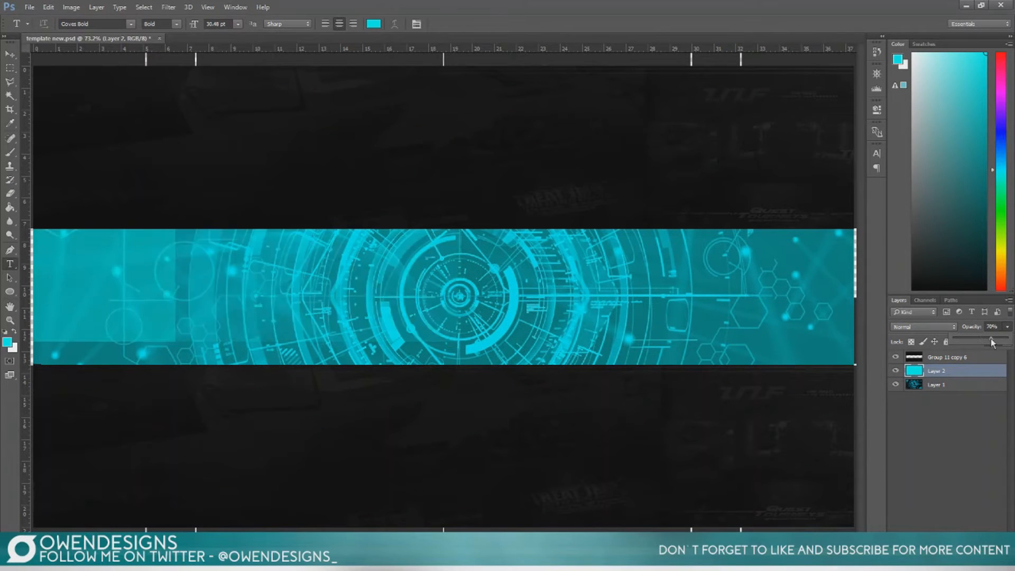
{"action": "left_click_drag", "start_coordinate": [991, 341], "coordinate": [984, 341]}
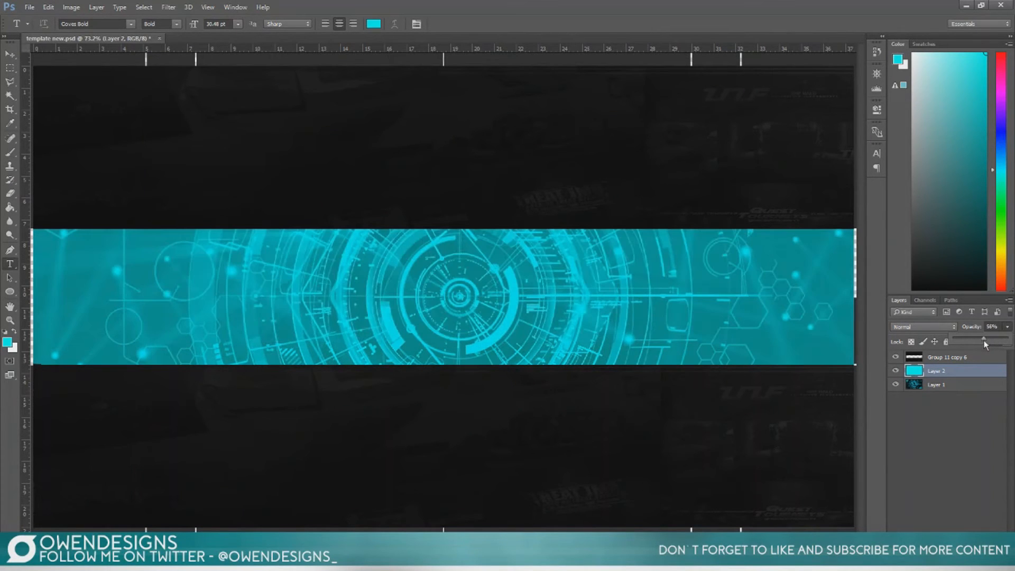
{"action": "left_click_drag", "start_coordinate": [984, 341], "coordinate": [980, 339]}
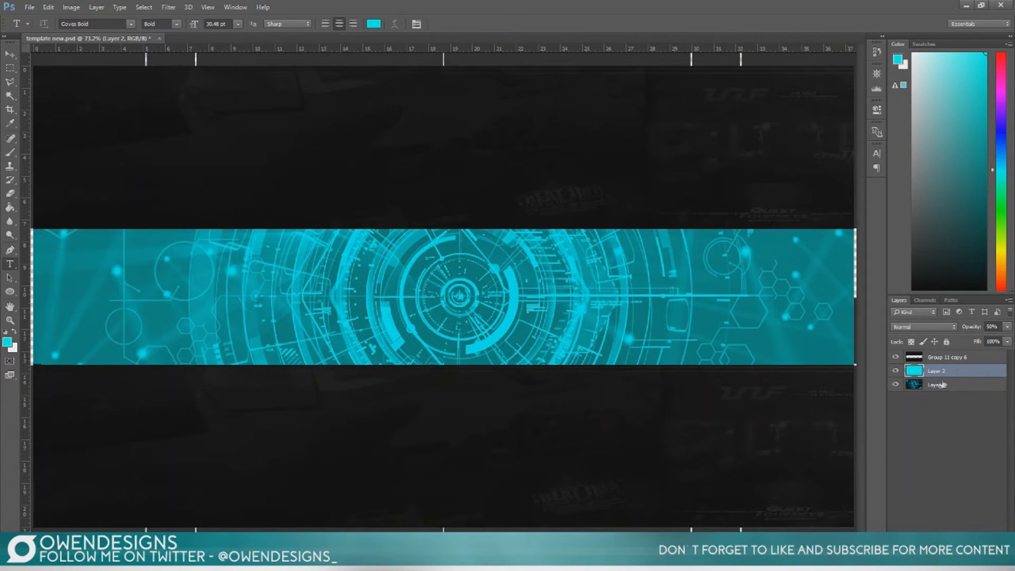
{"action": "left_click", "coordinate": [895, 371]}
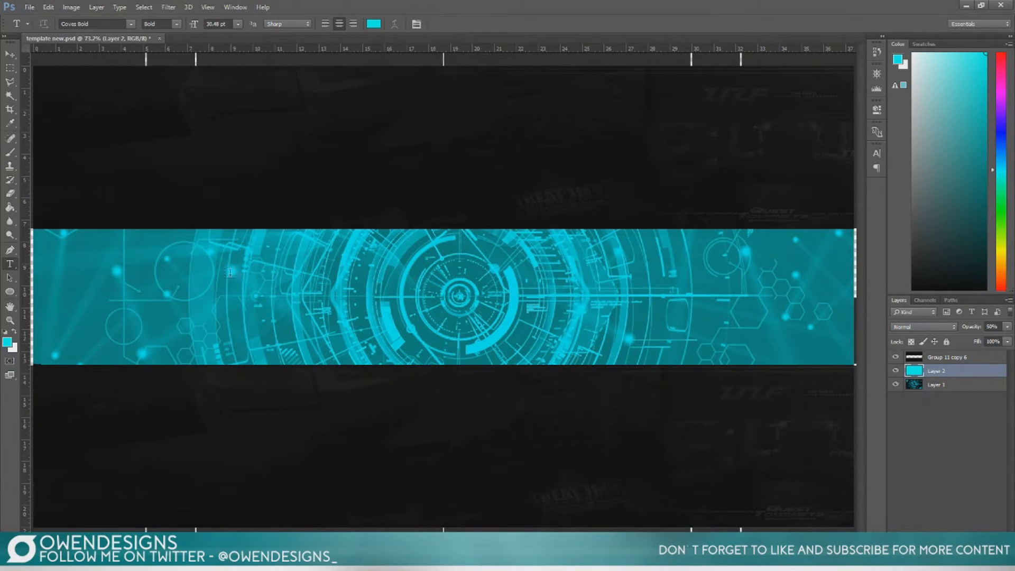
{"action": "mouse_move", "coordinate": [9, 275]}
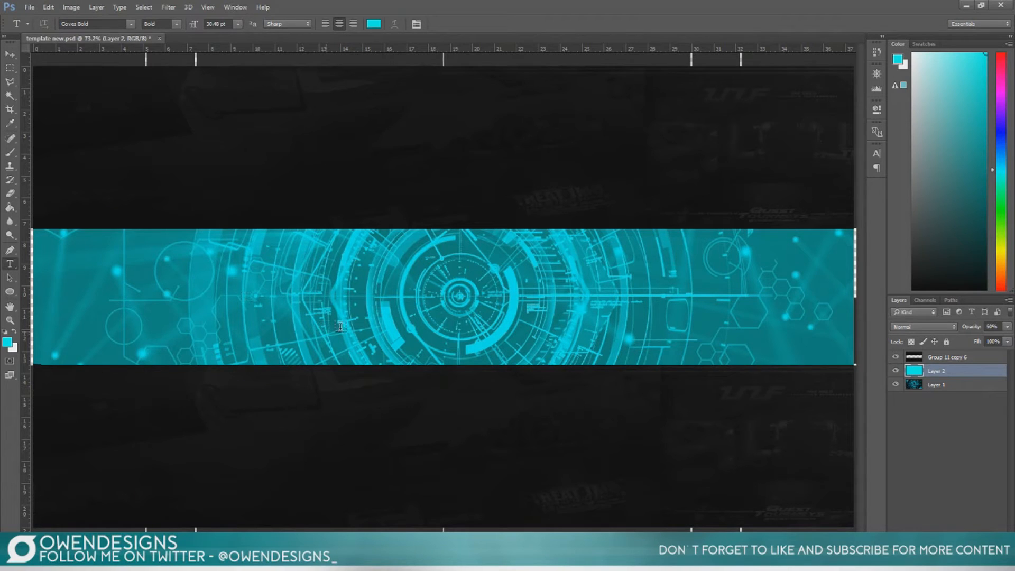
Start a text layer at the banner centre and type the OWEN DESIGN title
{"action": "left_click", "coordinate": [455, 294]}
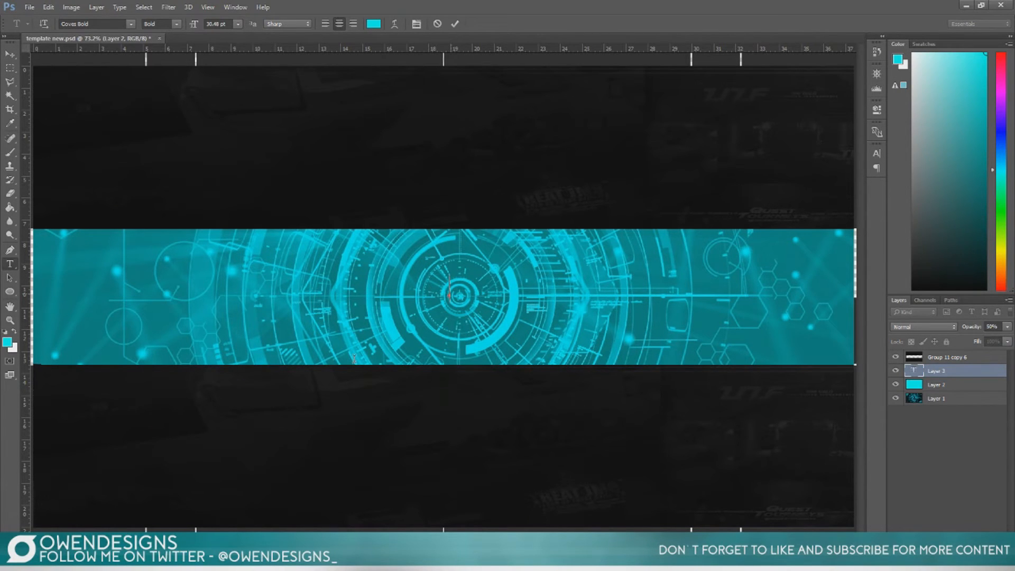
{"action": "type", "text": "OWEN"}
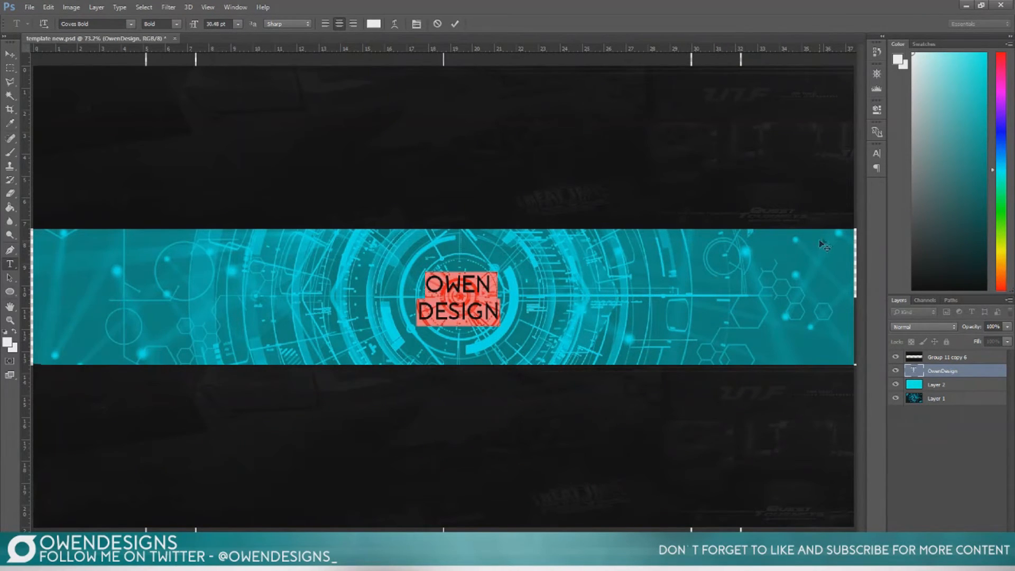
{"action": "mouse_move", "coordinate": [876, 154]}
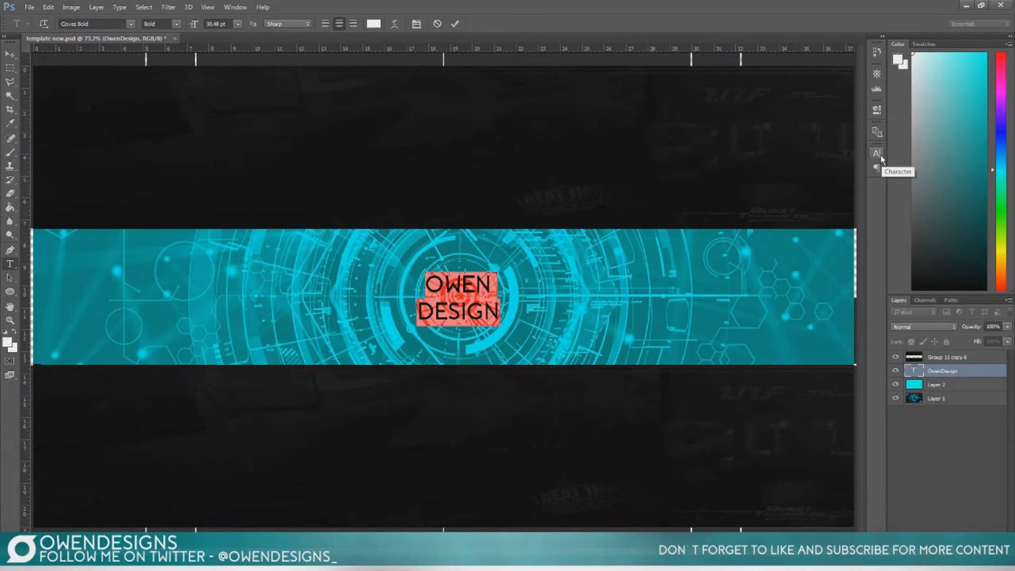
Set the title font to Ubuntu Bold in the Character panel, then close the panel
{"action": "left_click", "coordinate": [876, 154]}
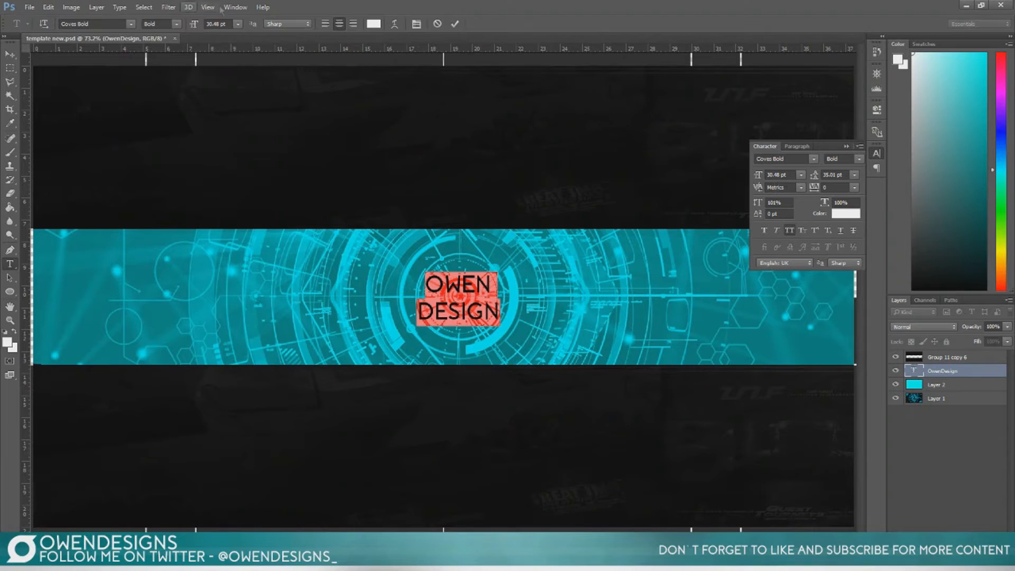
{"action": "left_click", "coordinate": [236, 7]}
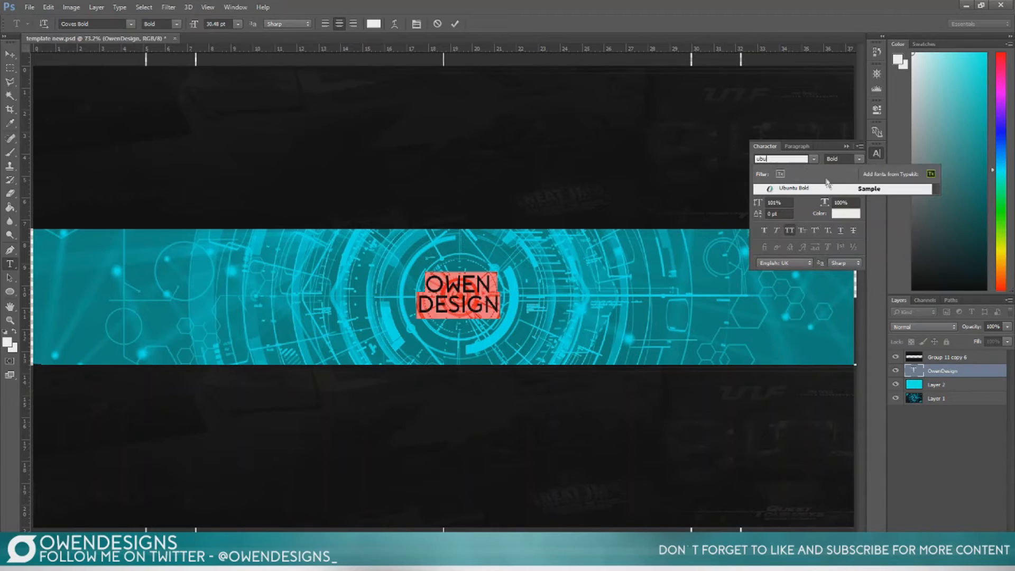
{"action": "left_click", "coordinate": [793, 188]}
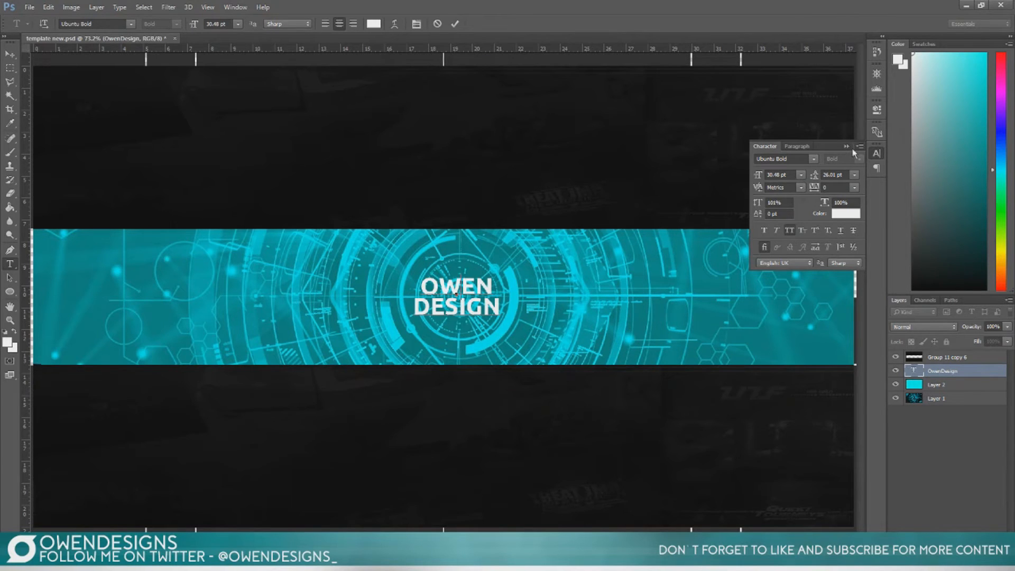
{"action": "left_click", "coordinate": [459, 24]}
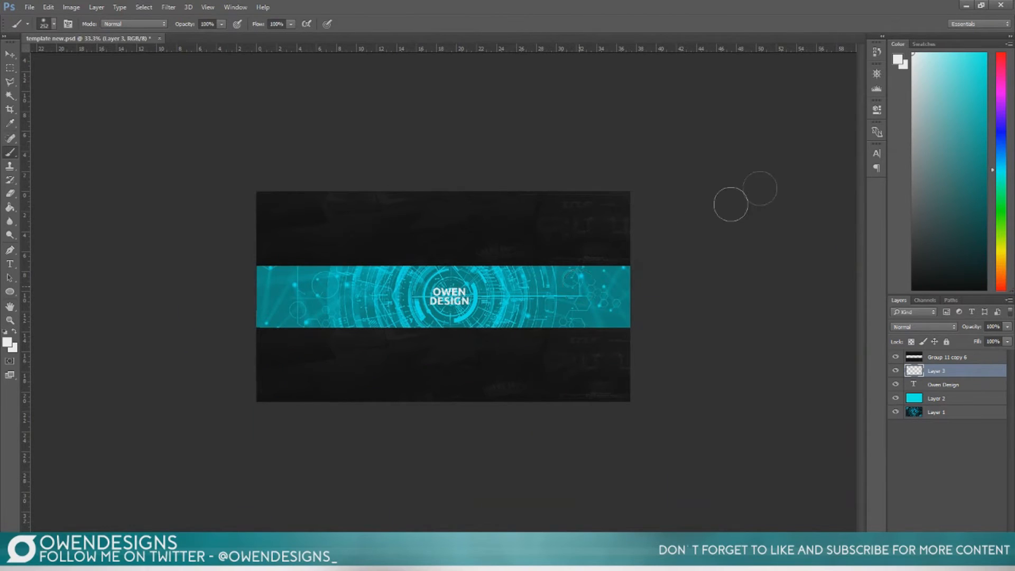
{"action": "mouse_move", "coordinate": [390, 240]}
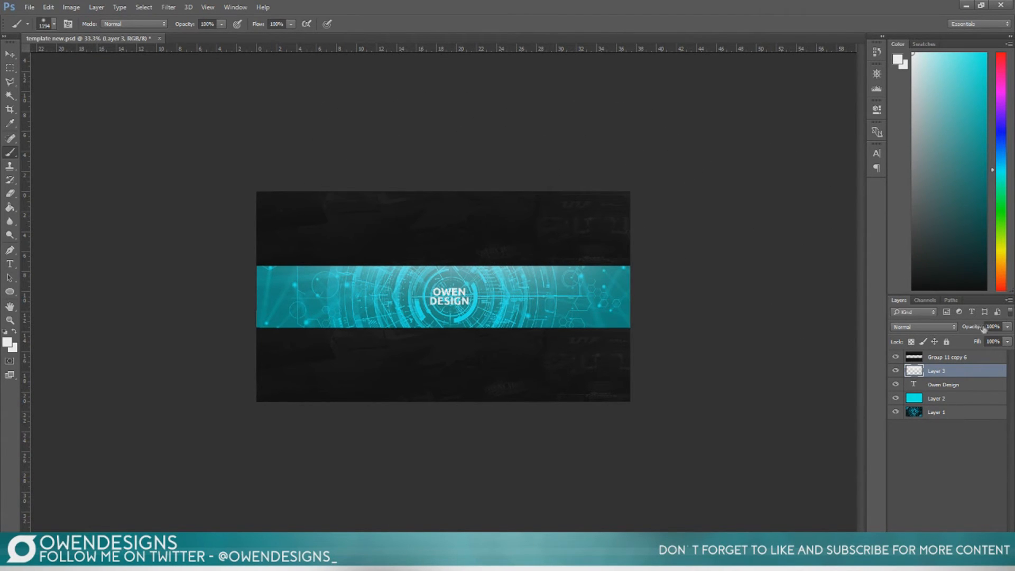
Reduce the new lighting layer's opacity with the Layers panel slider
{"action": "left_click_drag", "start_coordinate": [1004, 334], "coordinate": [984, 334]}
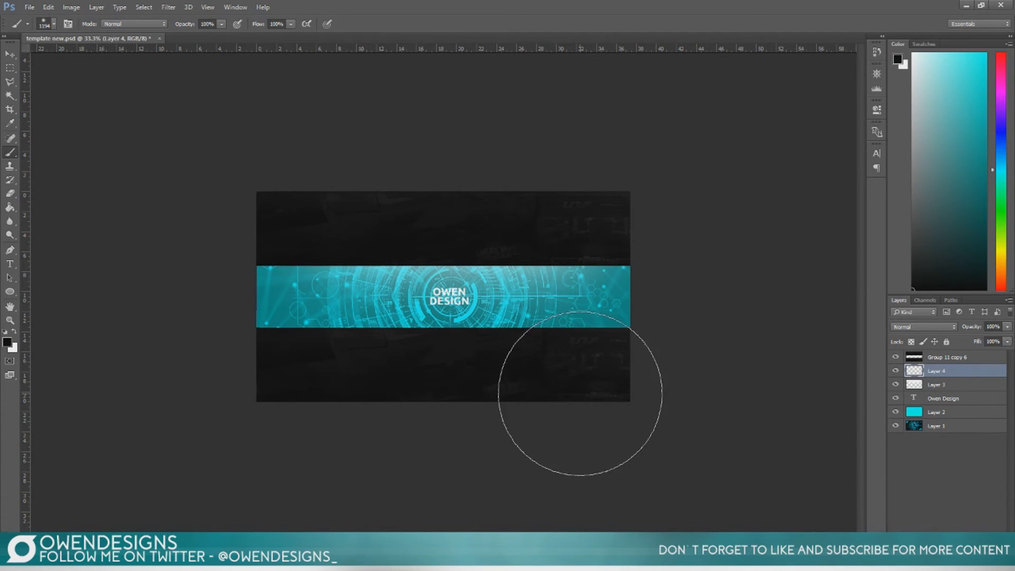
{"action": "mouse_move", "coordinate": [409, 416]}
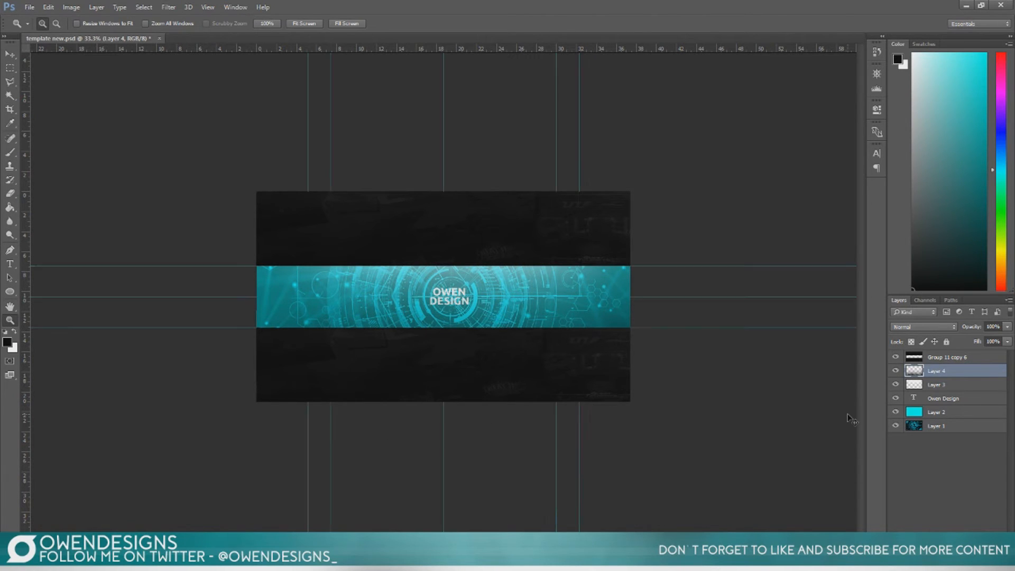
Move OWEN DESIGN onto the centre guides and reposition the tech background image in the banner
{"action": "left_click", "coordinate": [944, 398]}
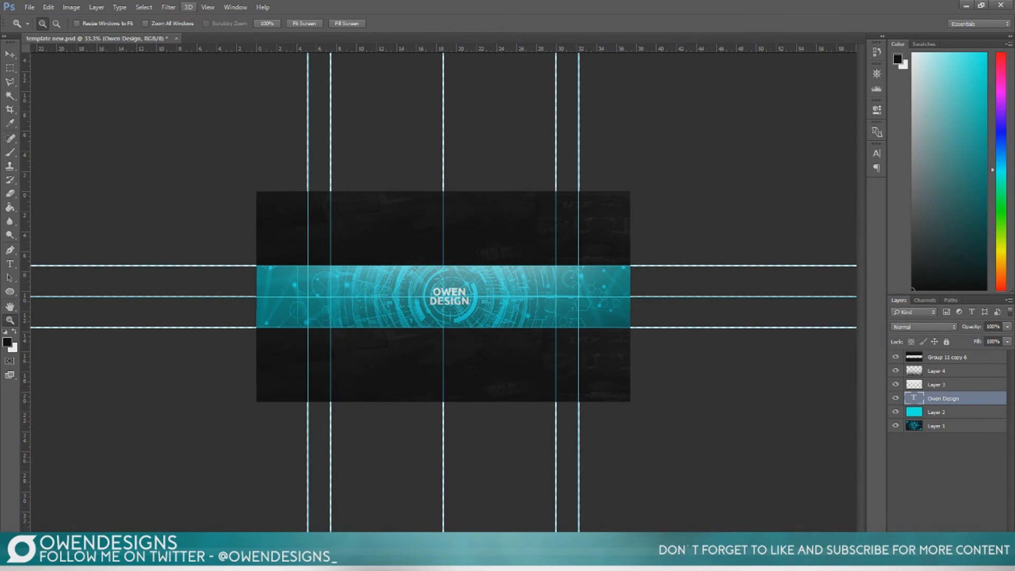
{"action": "left_click", "coordinate": [207, 7]}
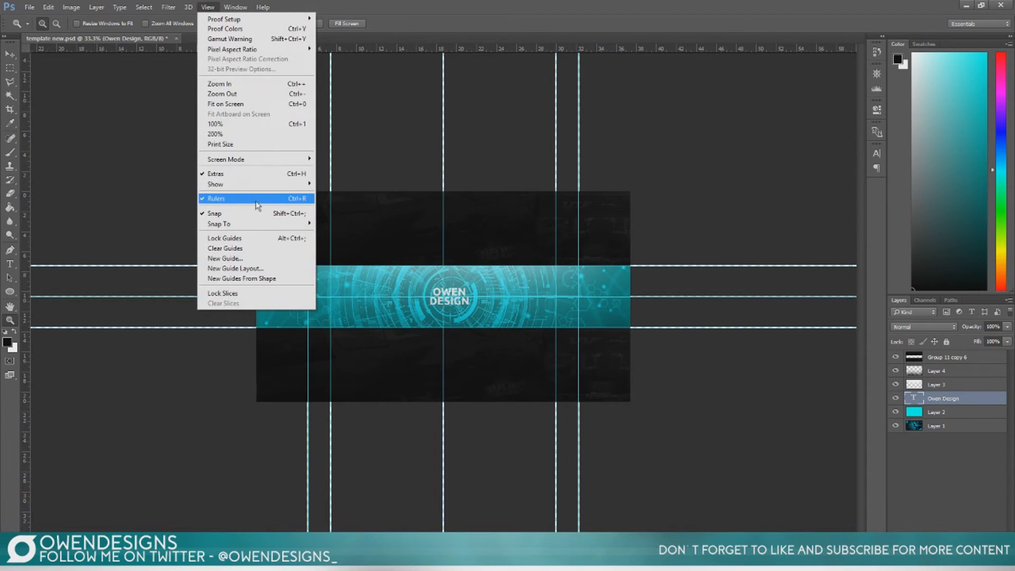
{"action": "left_click", "coordinate": [216, 198]}
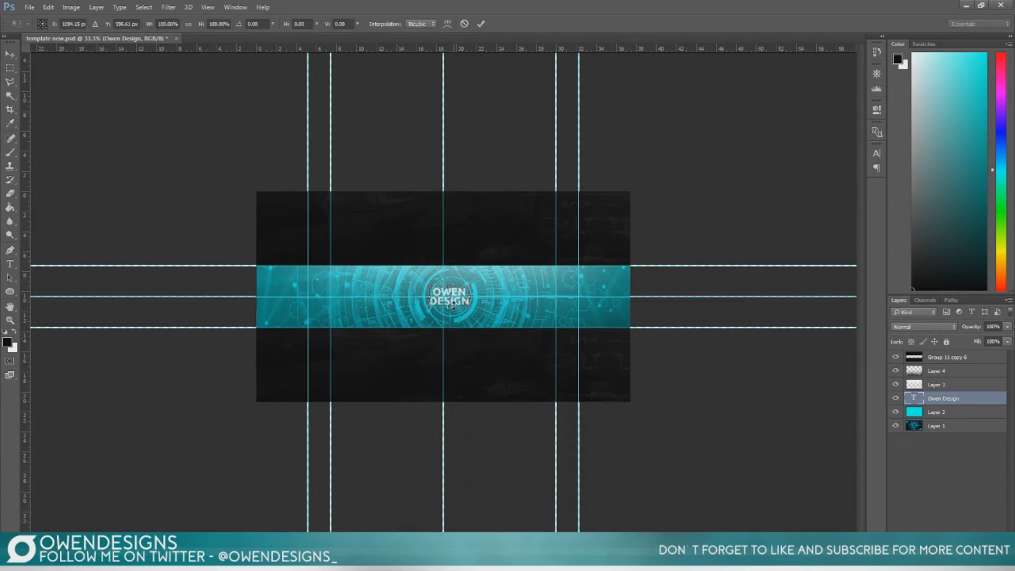
{"action": "left_click_drag", "start_coordinate": [450, 299], "coordinate": [442, 300]}
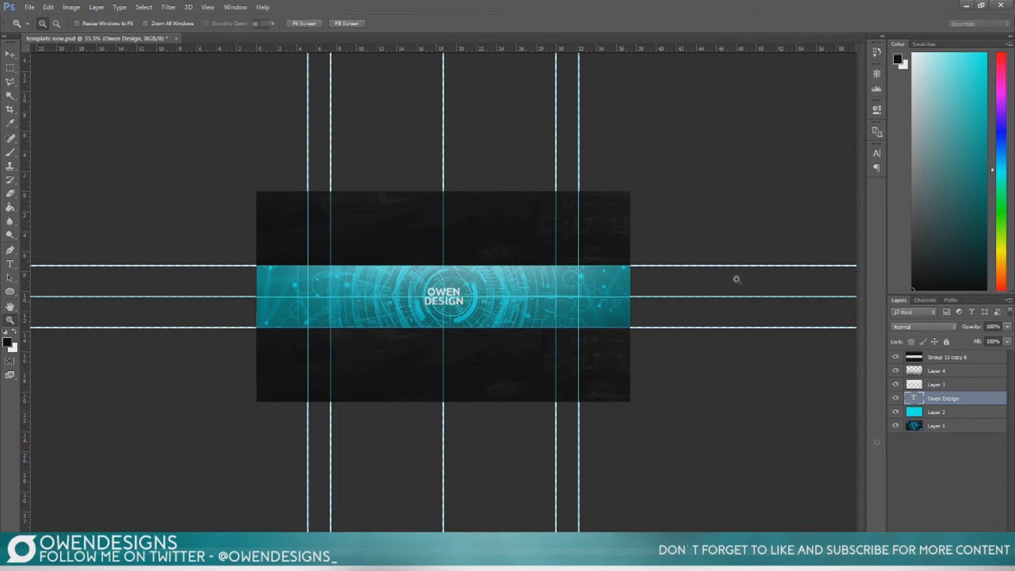
{"action": "left_click", "coordinate": [935, 425]}
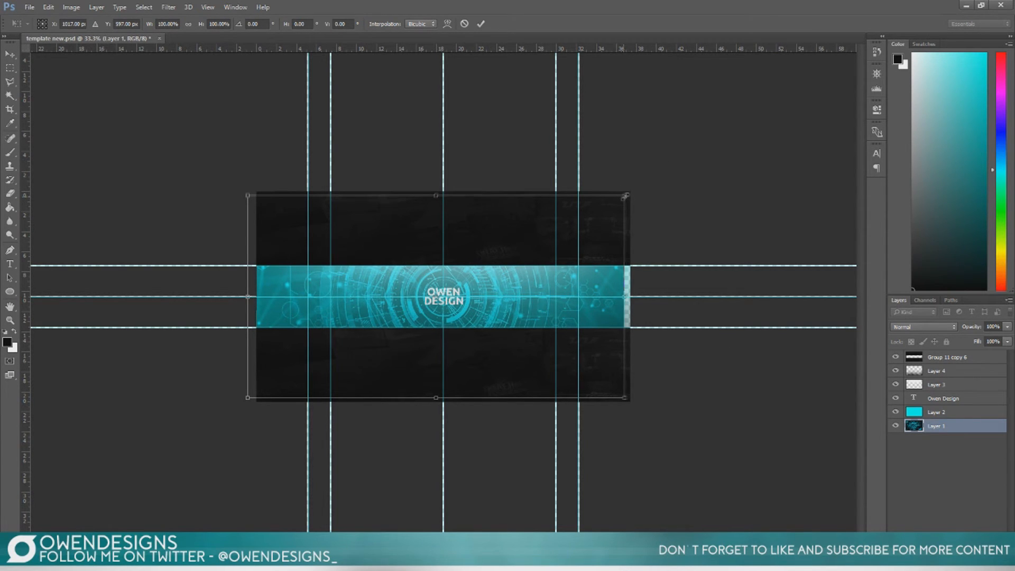
{"action": "left_click_drag", "start_coordinate": [624, 195], "coordinate": [637, 192]}
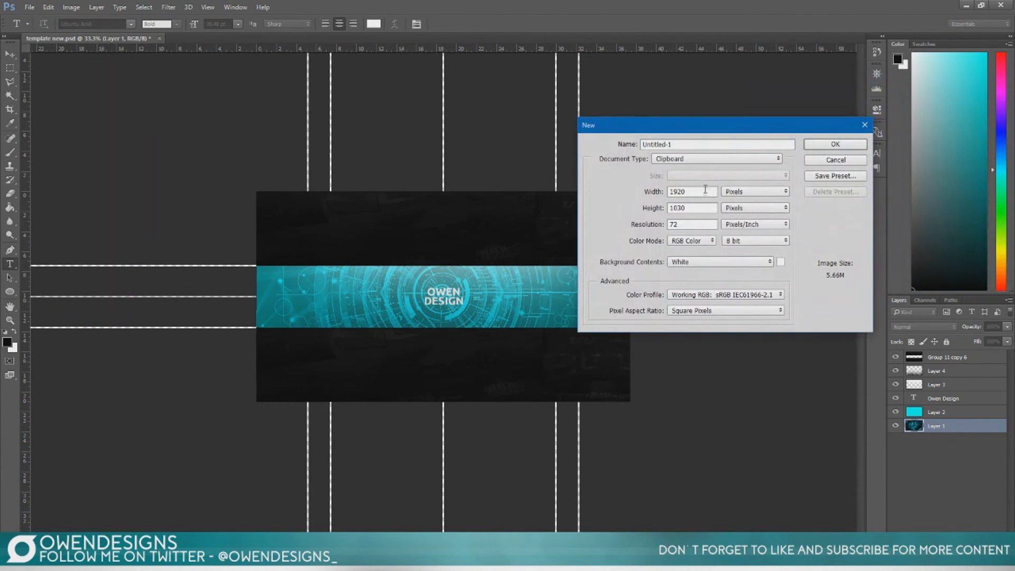
Create an 800 x 800 px RGB document, then switch back to the banner template
{"action": "type", "text": "800"}
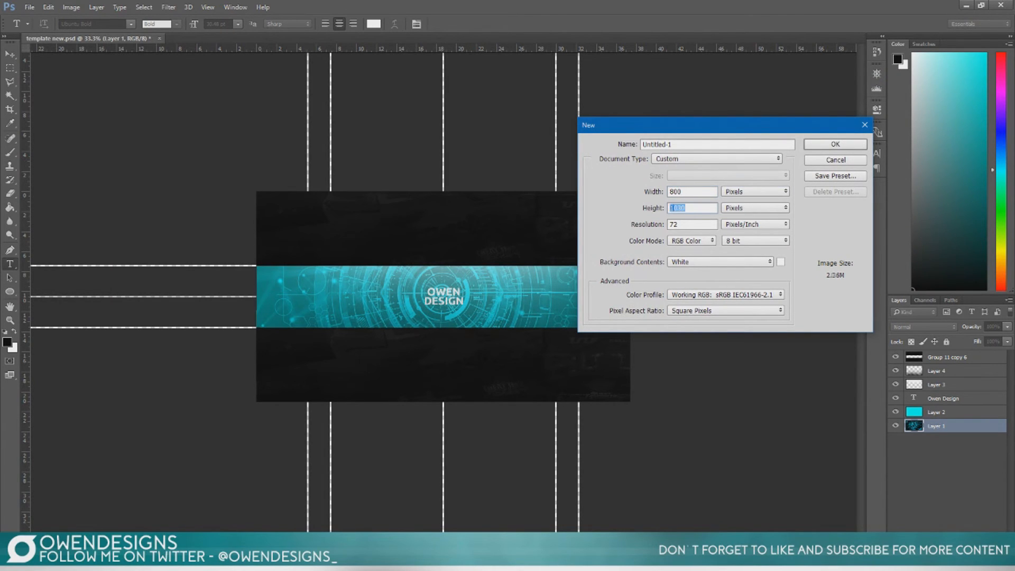
{"action": "type", "text": "800"}
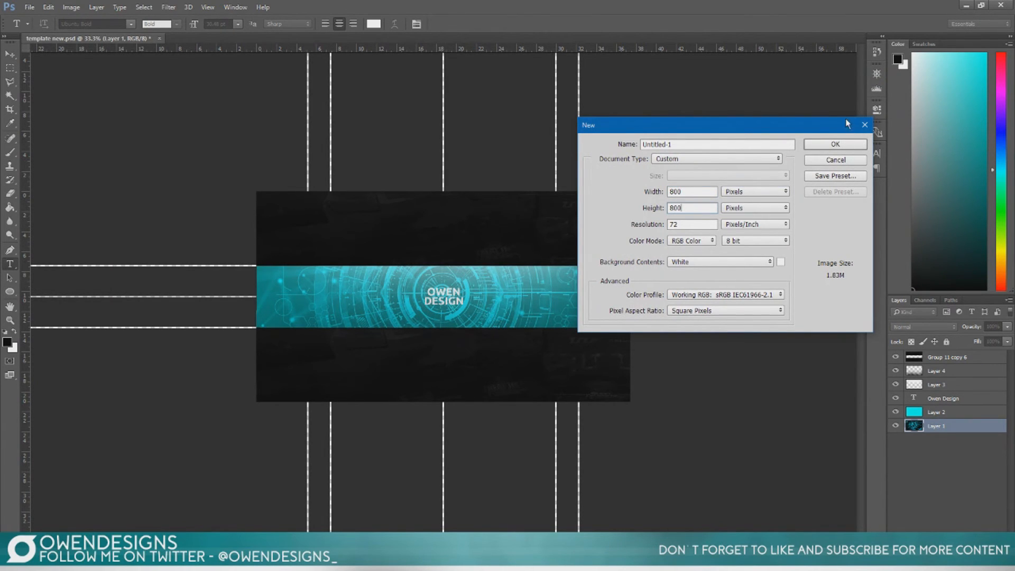
{"action": "left_click", "coordinate": [692, 241]}
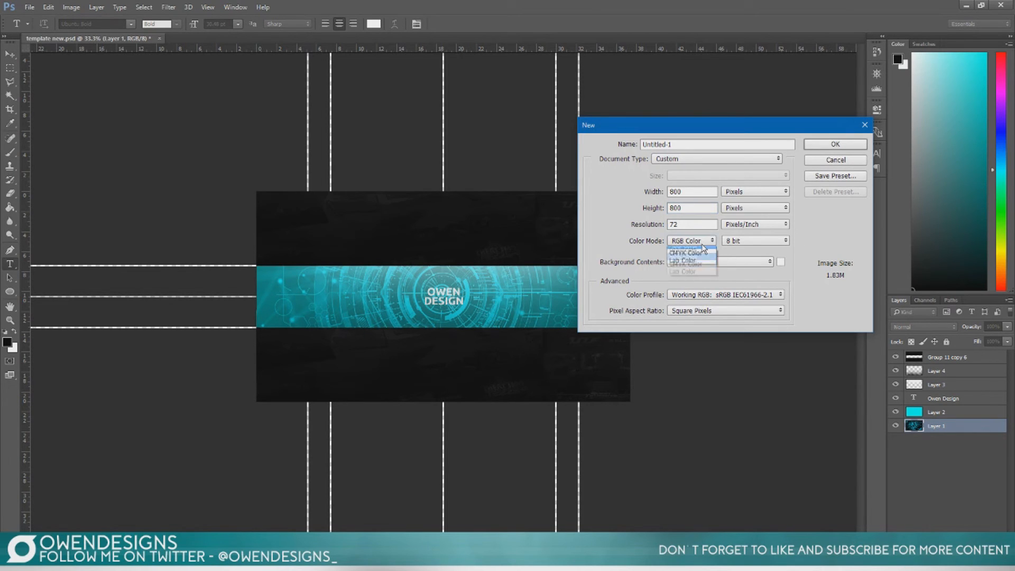
{"action": "left_click", "coordinate": [690, 241]}
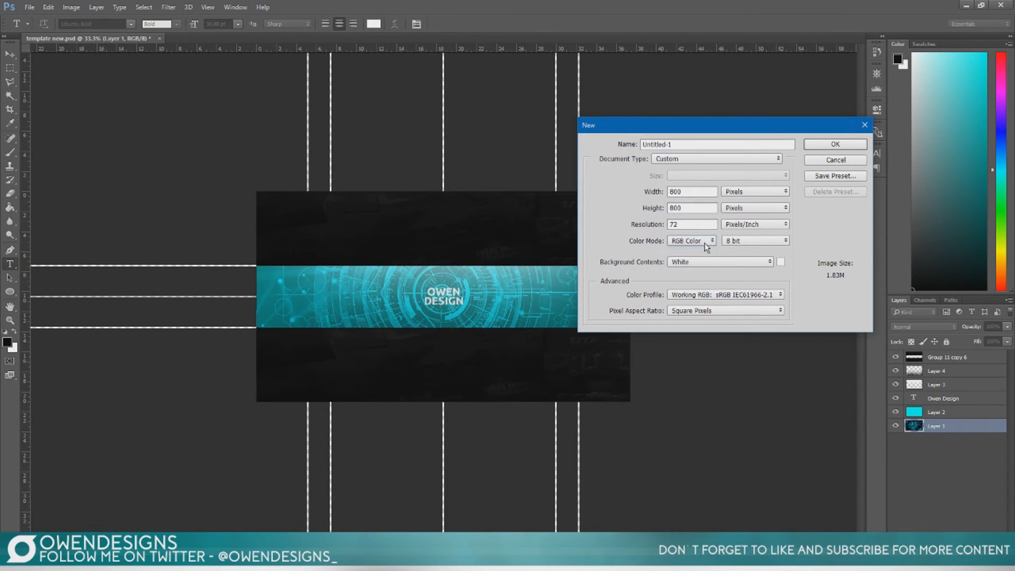
{"action": "left_click", "coordinate": [836, 159]}
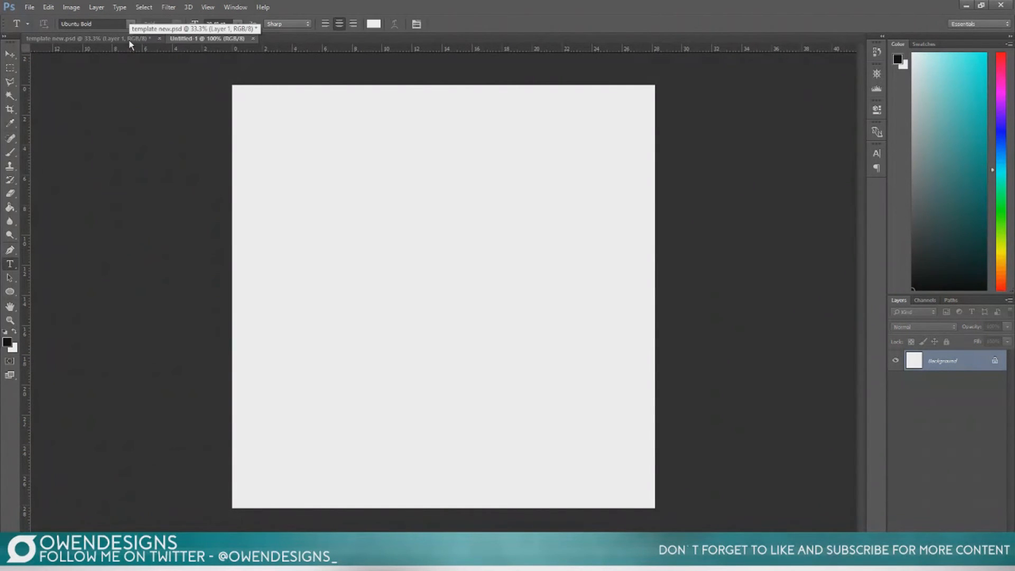
{"action": "left_click", "coordinate": [80, 38]}
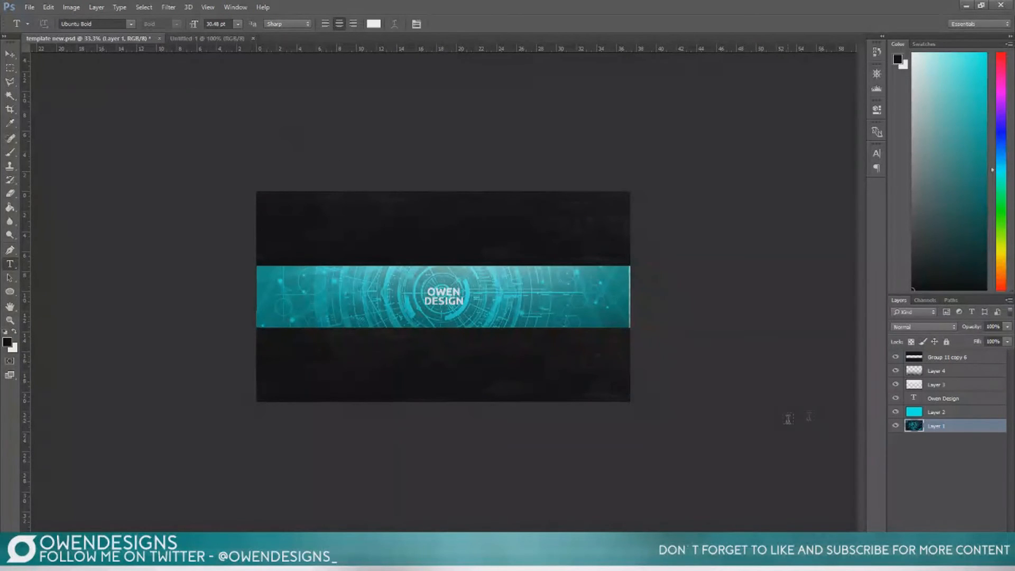
Duplicate the banner's image, fill, text and lighting layers into Untitled-1
{"action": "left_click", "coordinate": [943, 371]}
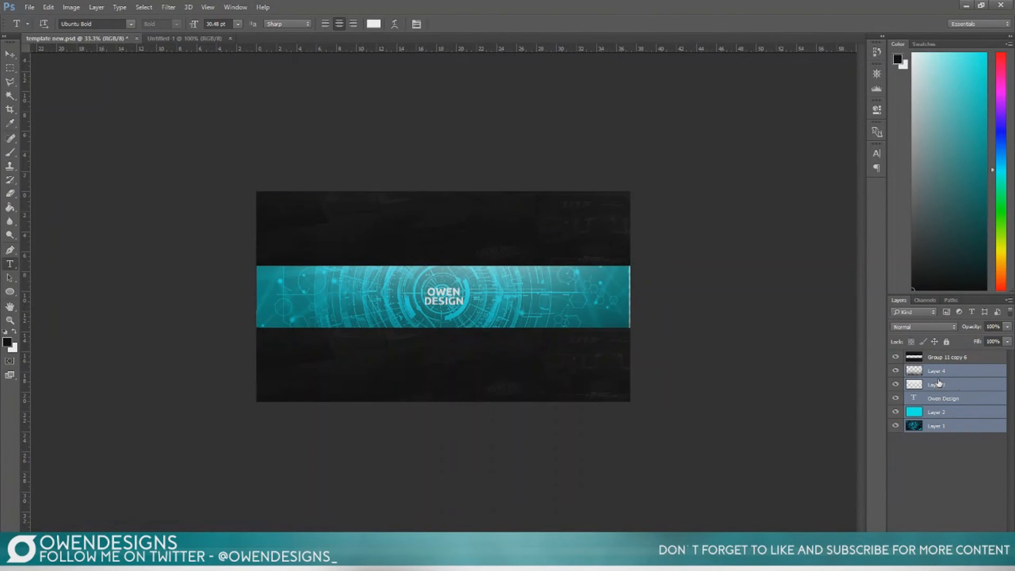
{"action": "right_click", "coordinate": [940, 382]}
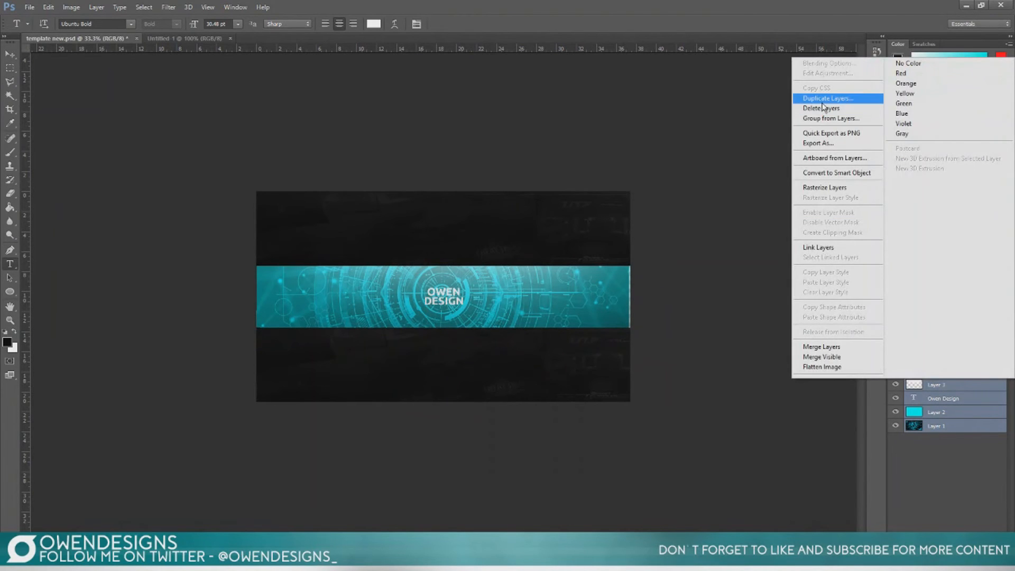
{"action": "left_click", "coordinate": [828, 97]}
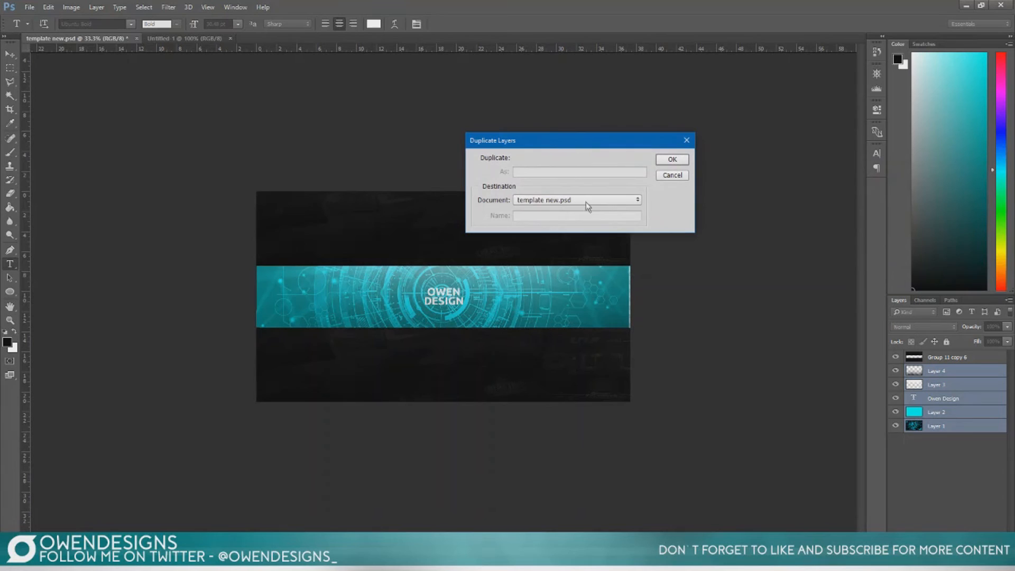
{"action": "left_click", "coordinate": [672, 160]}
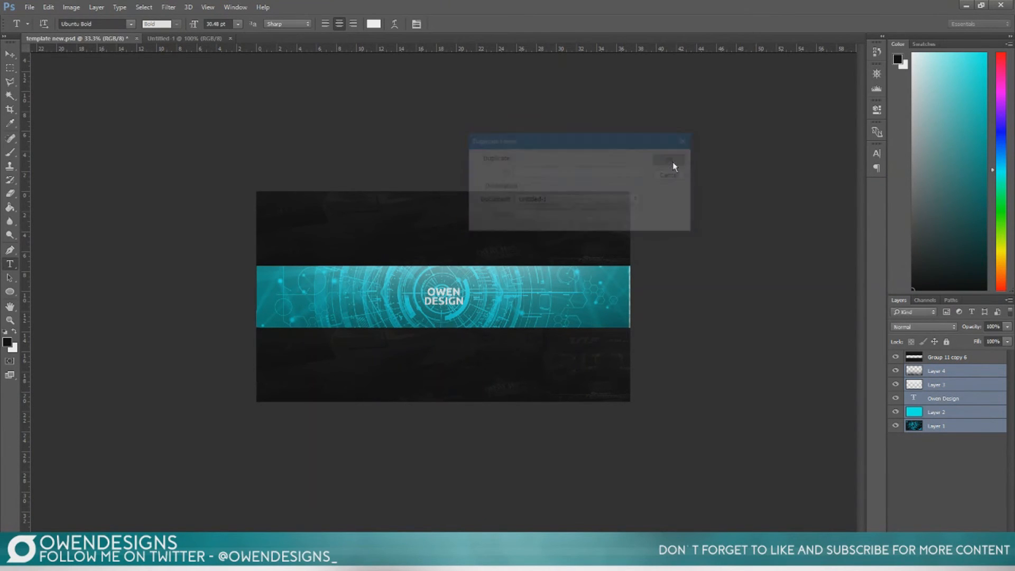
{"action": "left_click", "coordinate": [669, 160]}
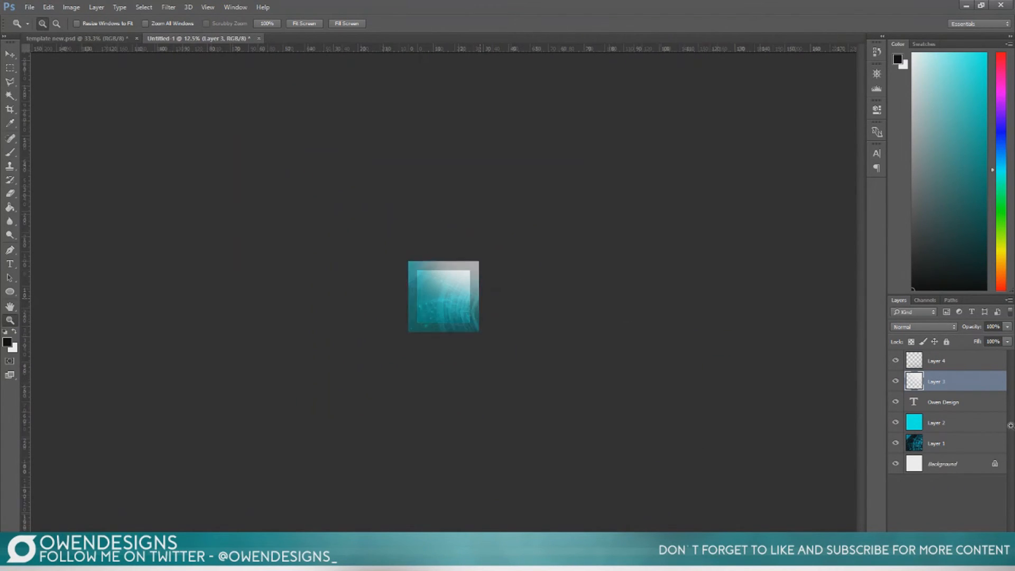
Free-transform Layer 4 and Layer 3 to span the 800 × 800 canvas
{"action": "left_click", "coordinate": [946, 360]}
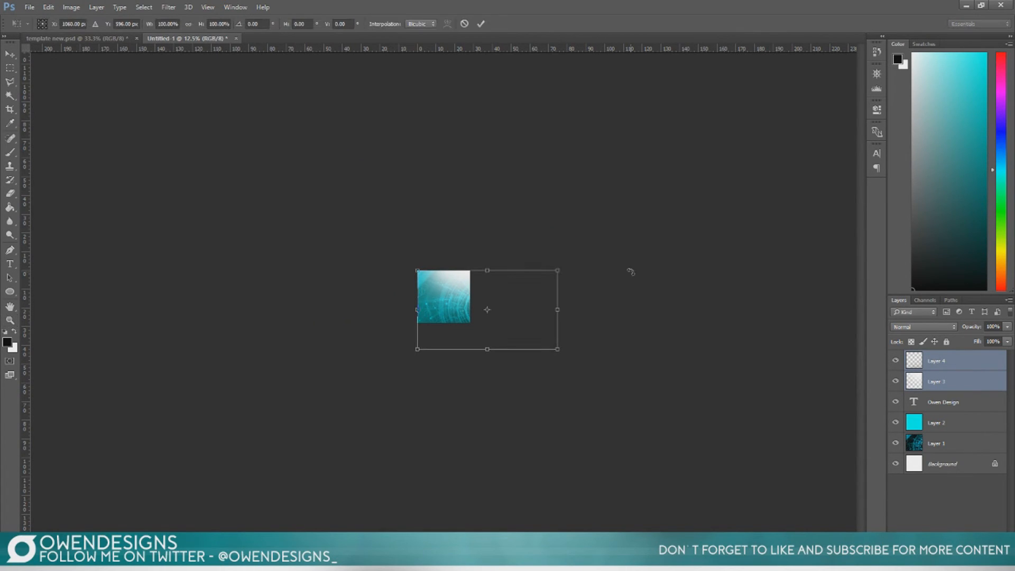
{"action": "left_click_drag", "start_coordinate": [488, 349], "coordinate": [488, 325]}
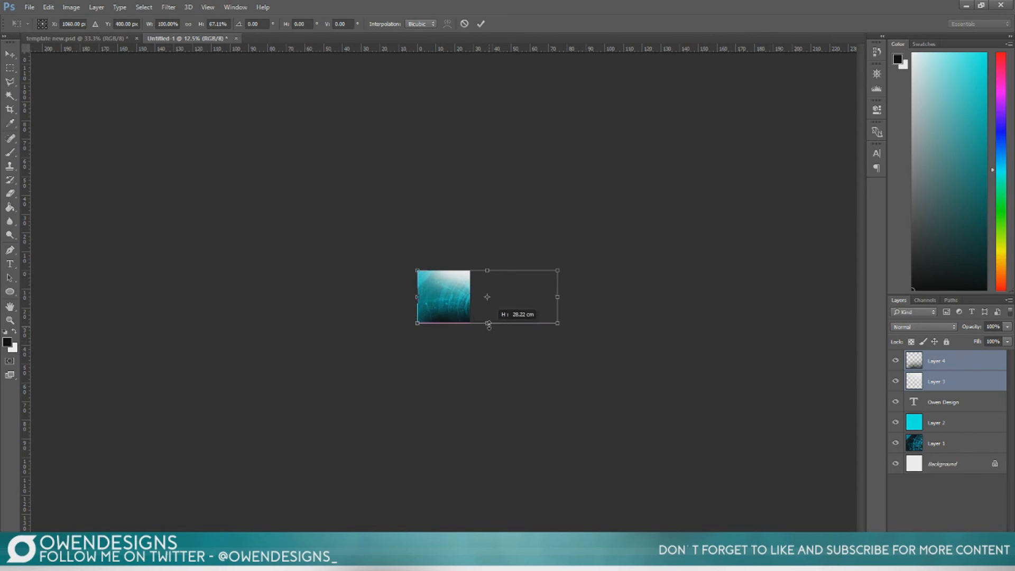
{"action": "left_click_drag", "start_coordinate": [557, 297], "coordinate": [471, 296]}
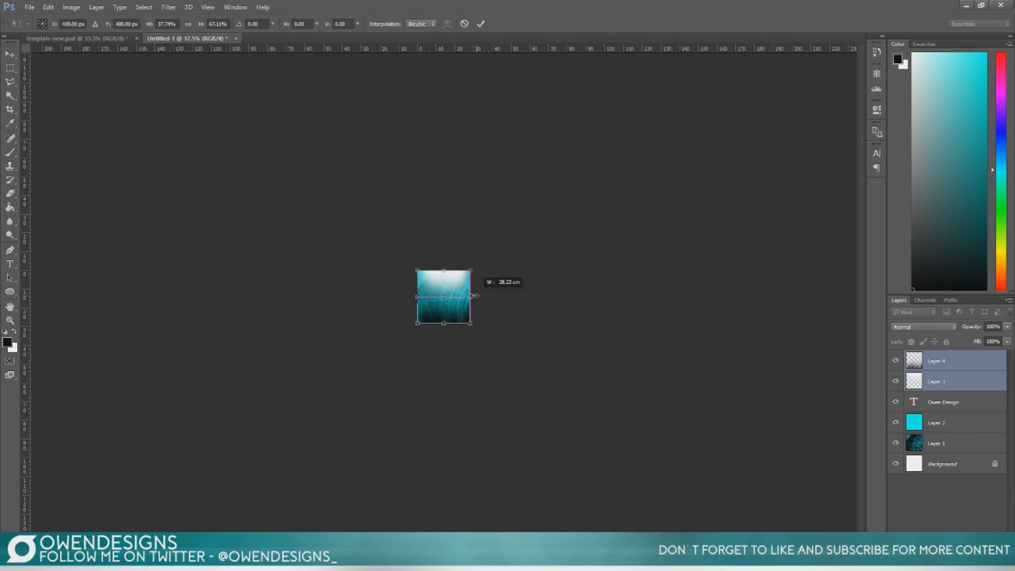
{"action": "left_click_drag", "start_coordinate": [444, 270], "coordinate": [444, 257]}
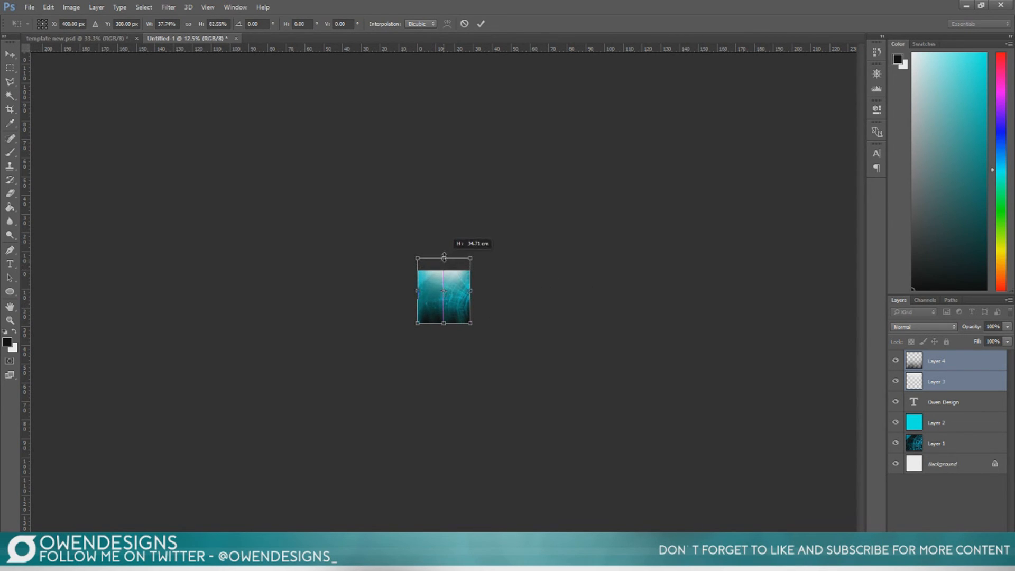
{"action": "left_click_drag", "start_coordinate": [444, 322], "coordinate": [445, 334]}
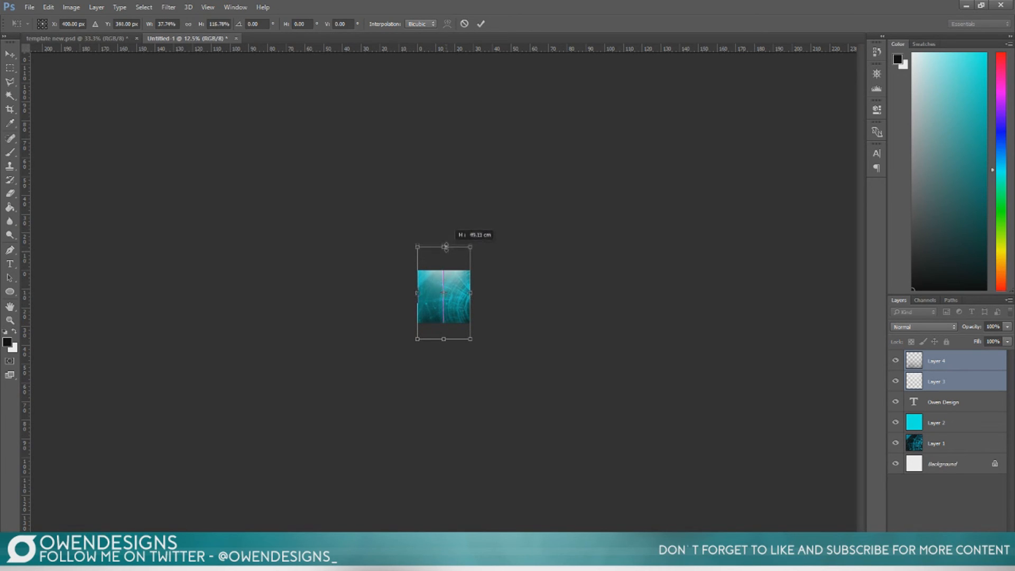
{"action": "left_click_drag", "start_coordinate": [444, 247], "coordinate": [445, 243]}
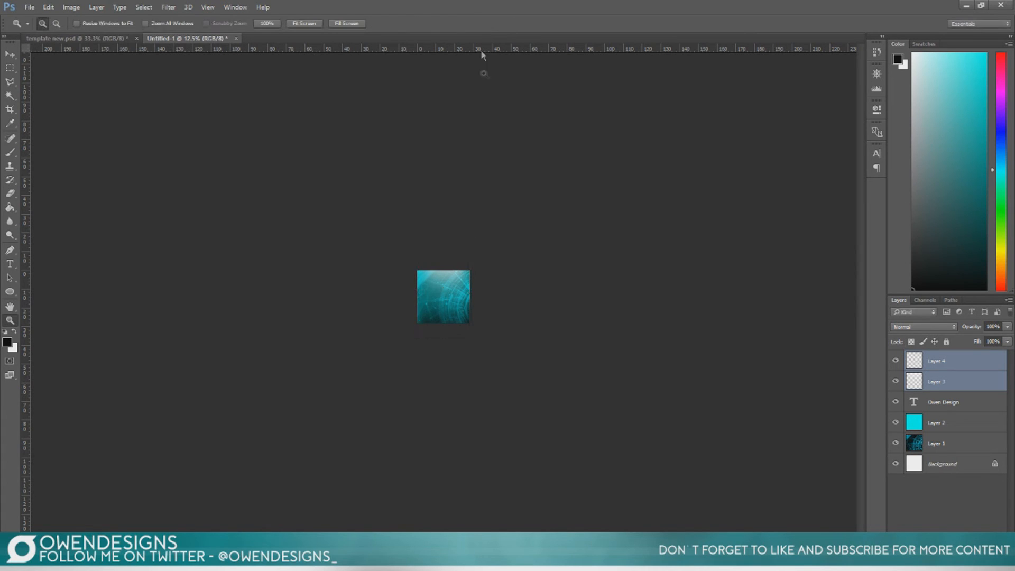
Zoom in, then scale and move the Layer 1 circuit image to fill the square
{"action": "right_click", "coordinate": [450, 303]}
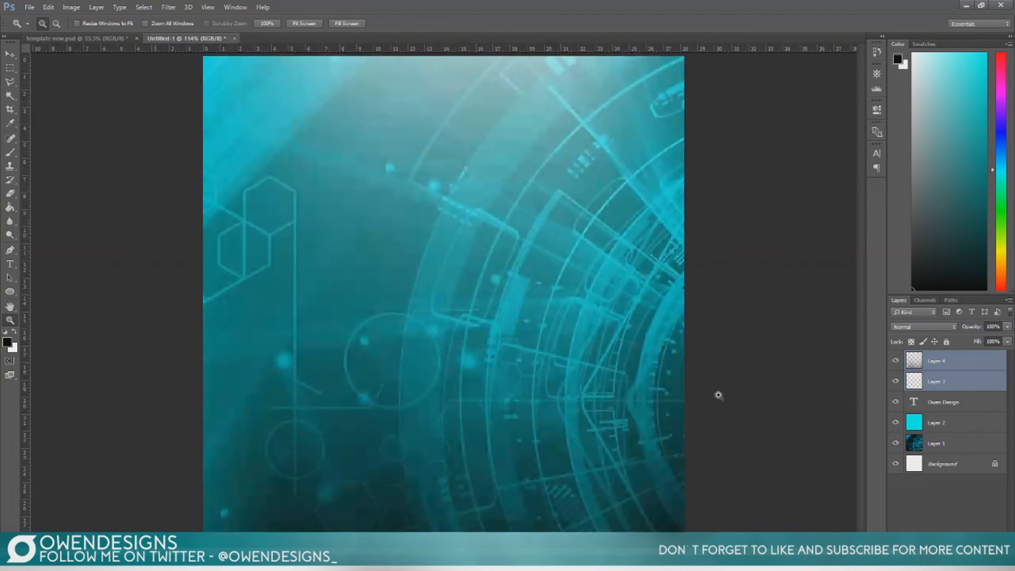
{"action": "left_click", "coordinate": [944, 443]}
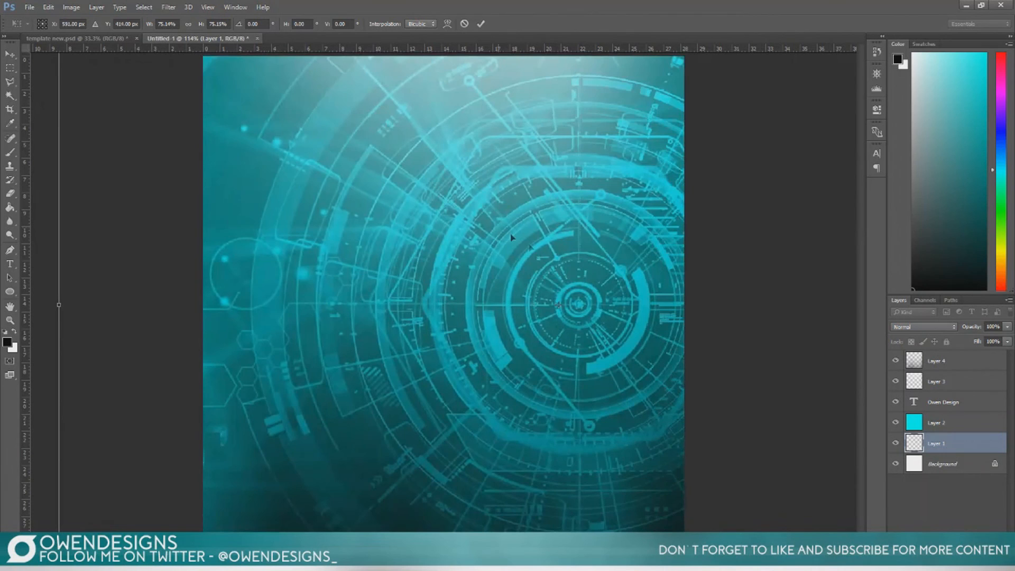
{"action": "left_click_drag", "start_coordinate": [559, 303], "coordinate": [427, 283]}
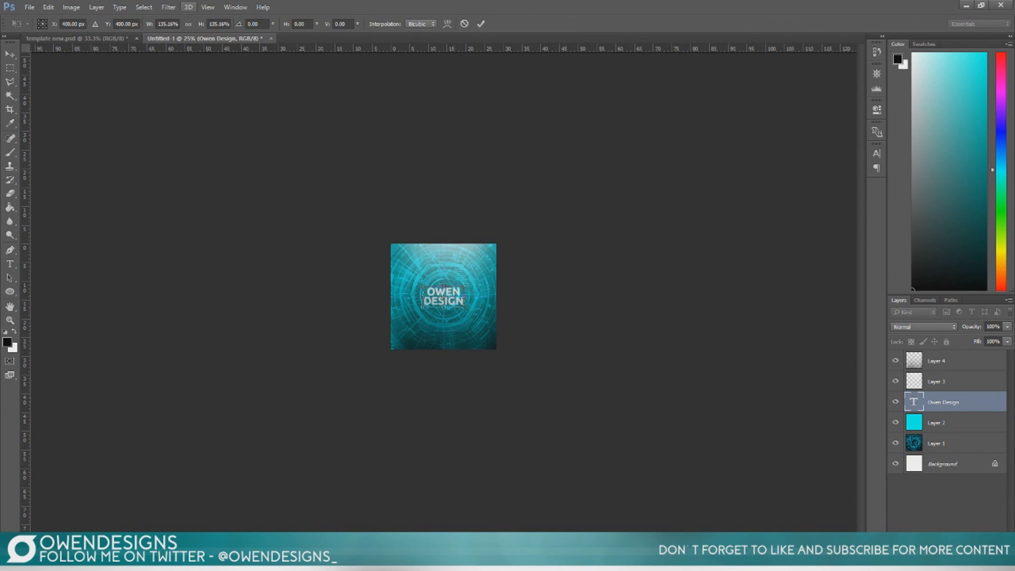
Turn on guides, scale up and centre the OWEN DESIGN text, and commit
{"action": "left_click", "coordinate": [208, 7]}
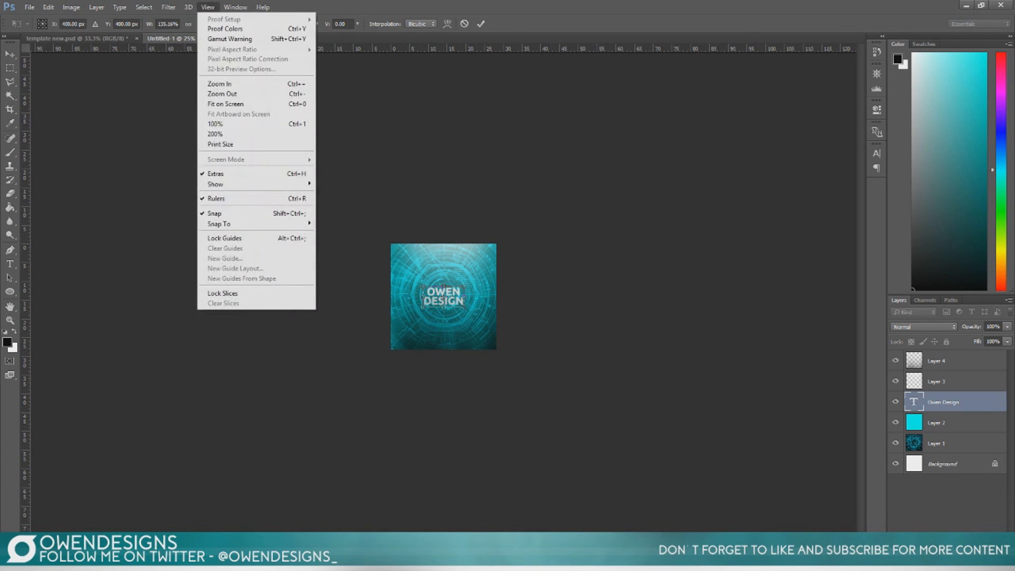
{"action": "mouse_move", "coordinate": [216, 184]}
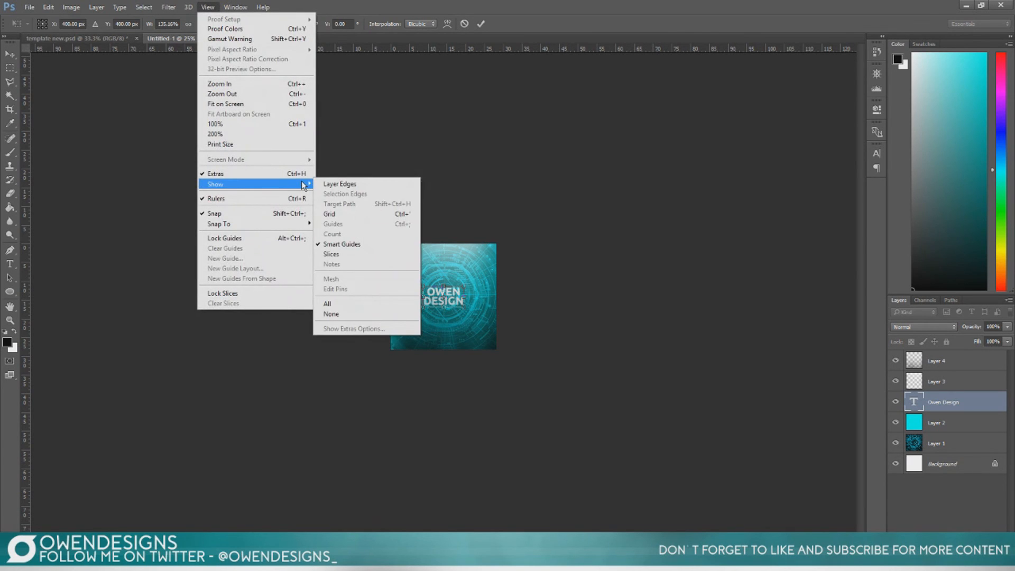
{"action": "mouse_move", "coordinate": [347, 229]}
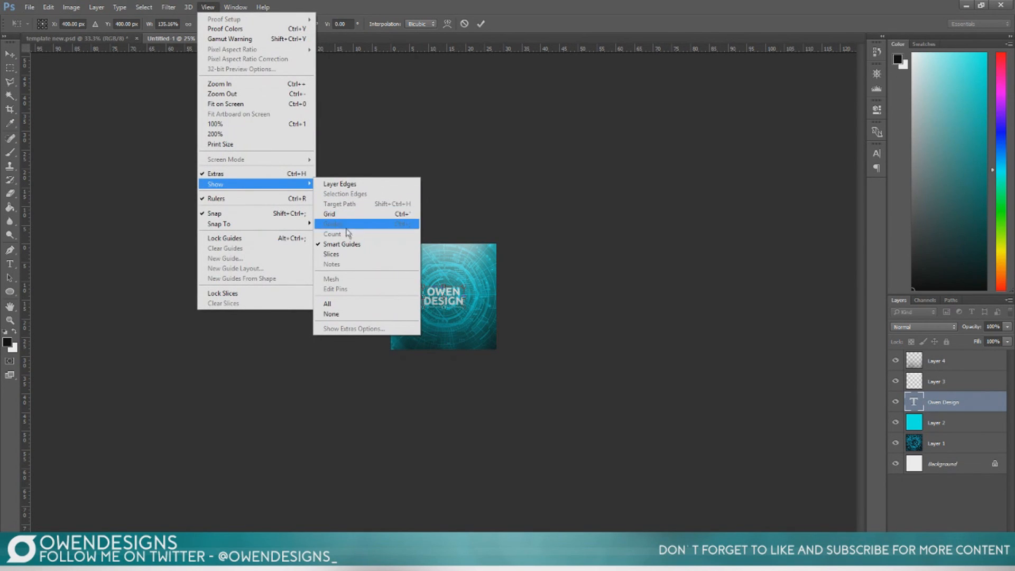
{"action": "mouse_move", "coordinate": [347, 234]}
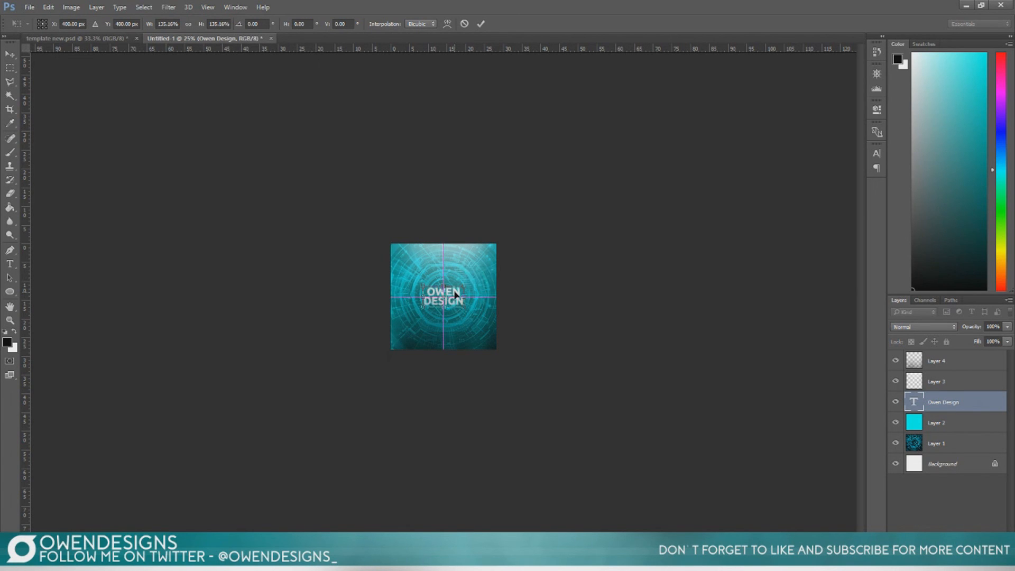
{"action": "left_click", "coordinate": [483, 23]}
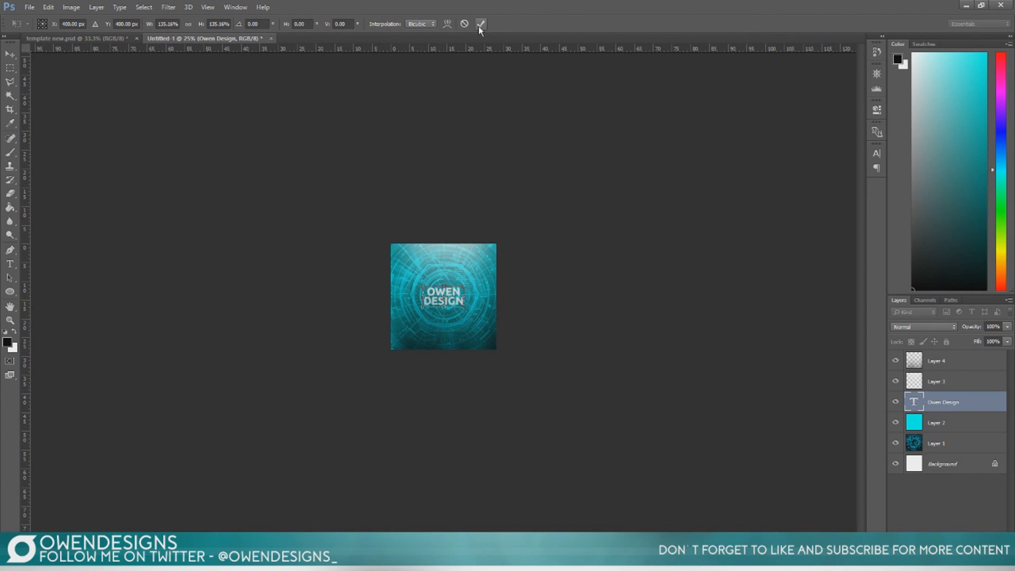
{"action": "left_click", "coordinate": [479, 24]}
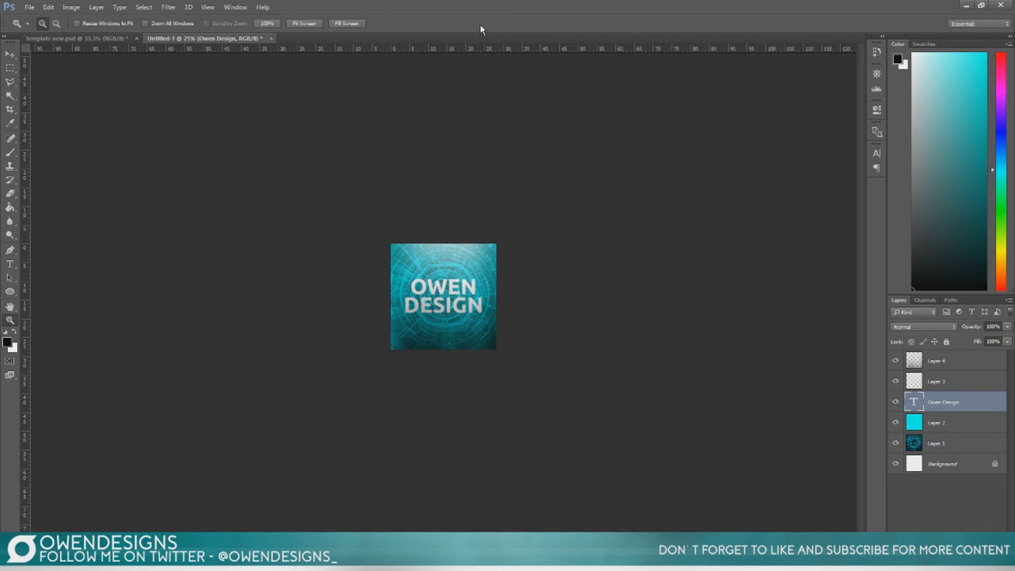
Select Layer 4 and Layer 3 and stretch them vertically past the canvas edges
{"action": "left_click", "coordinate": [68, 35]}
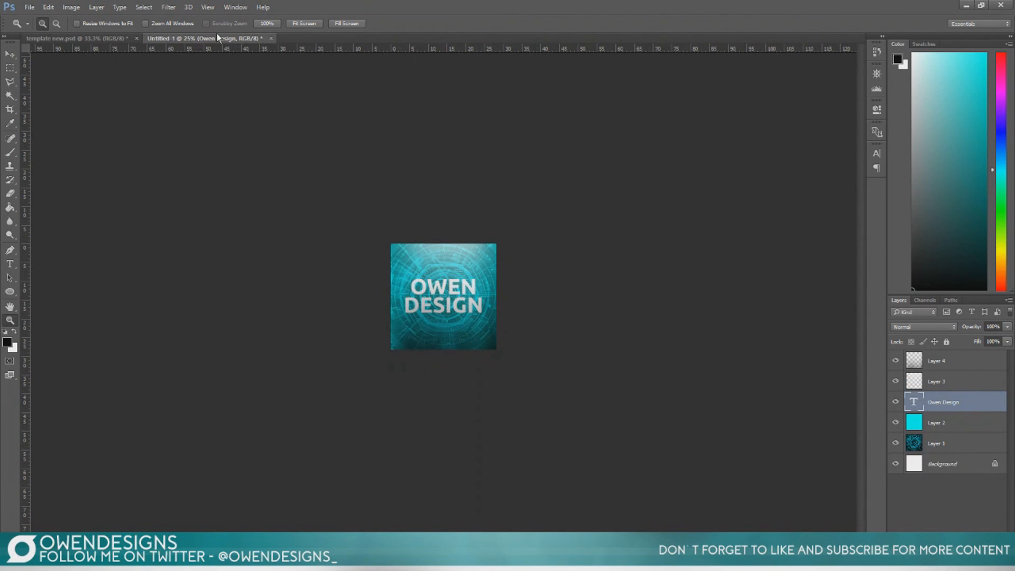
{"action": "left_click", "coordinate": [947, 361]}
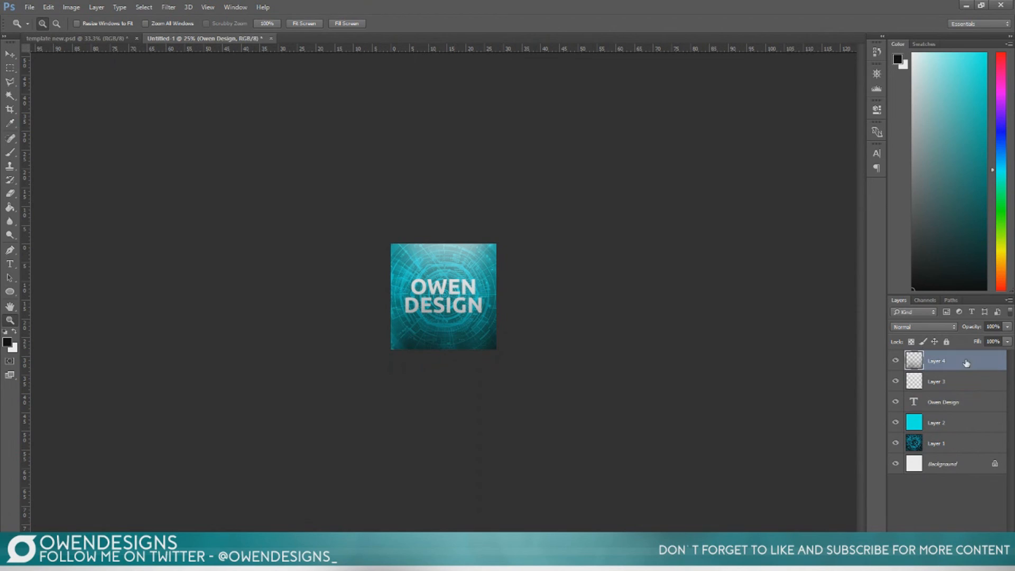
{"action": "left_click", "coordinate": [951, 382]}
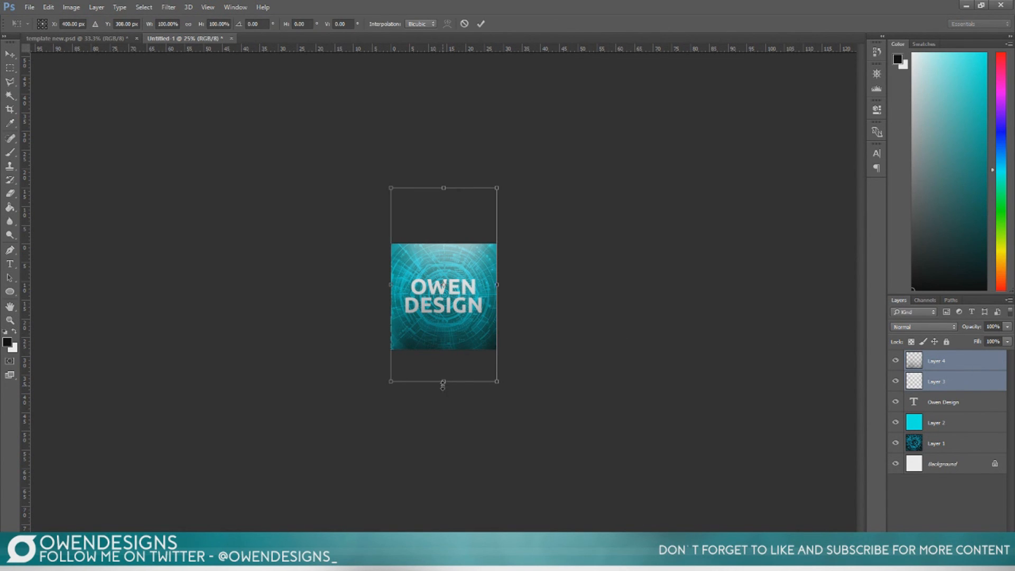
{"action": "left_click_drag", "start_coordinate": [443, 381], "coordinate": [443, 393]}
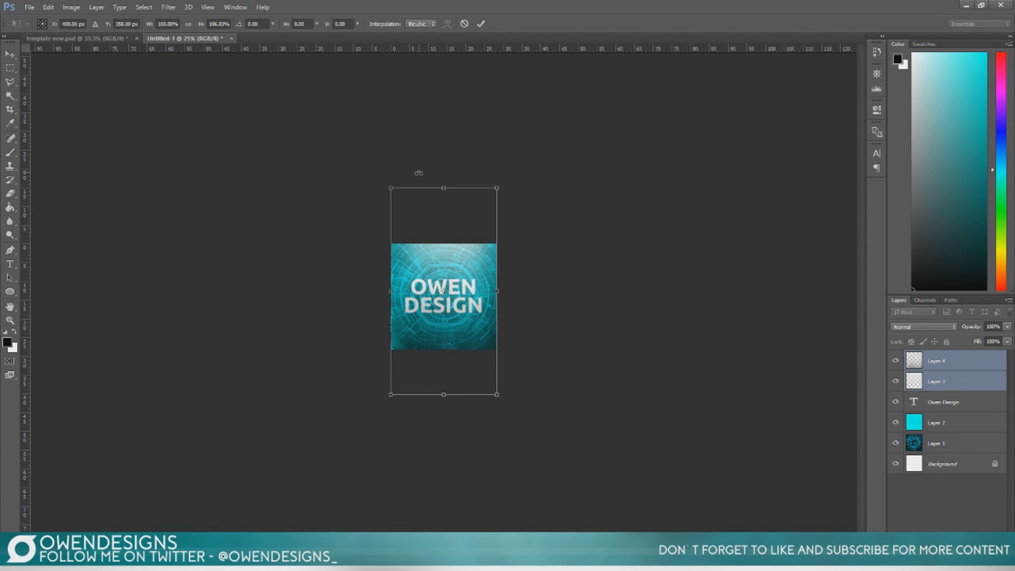